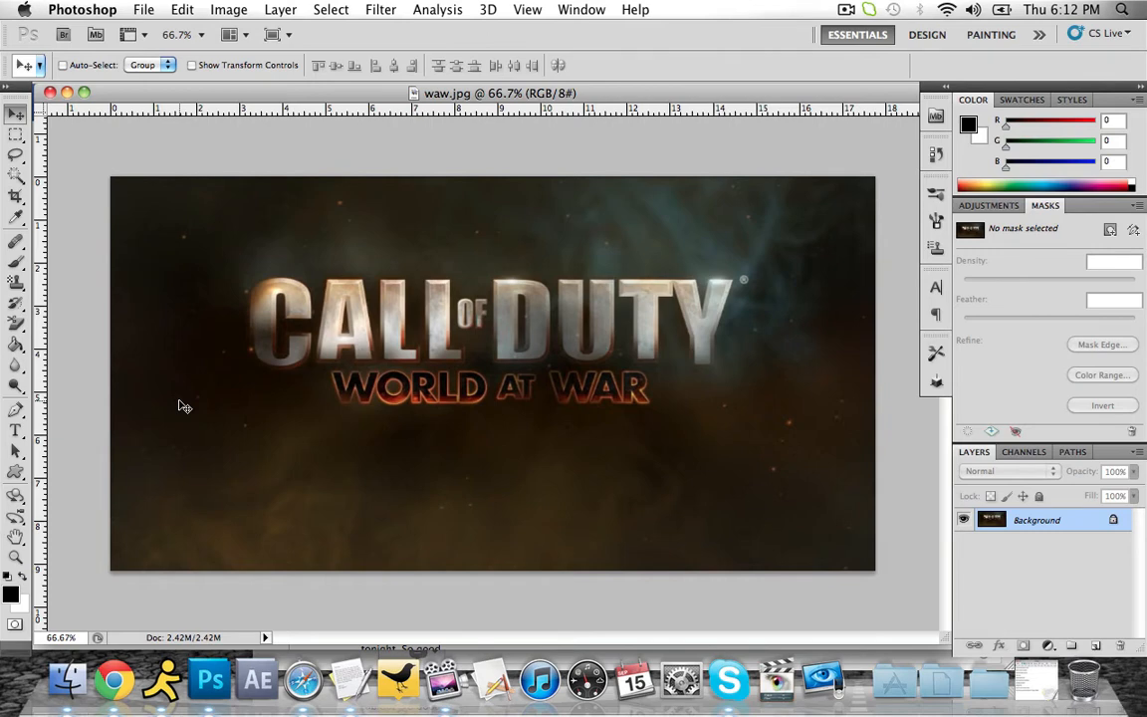
mouse_move(533, 324)
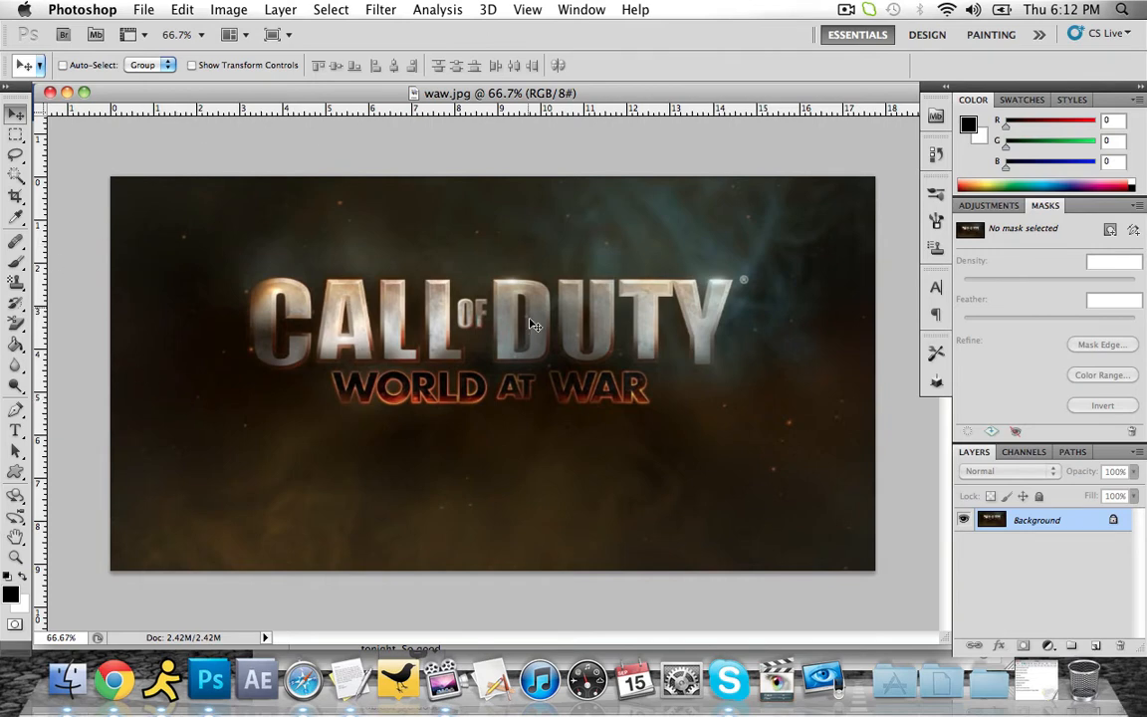
mouse_move(525, 458)
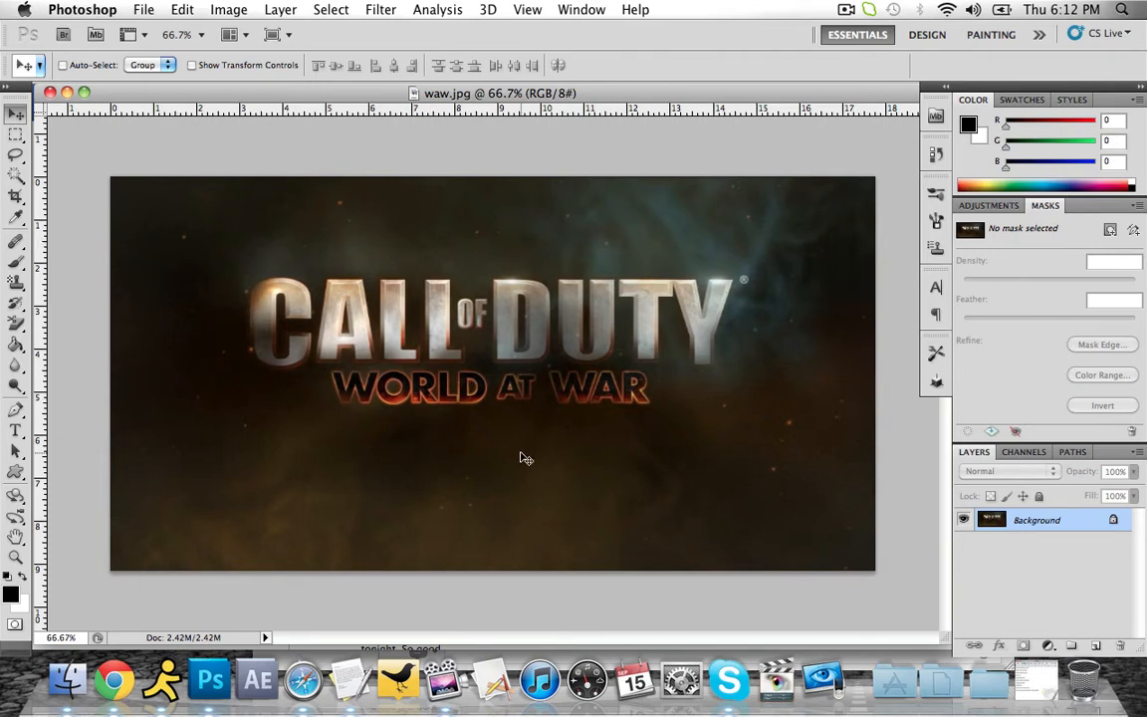
mouse_move(561, 247)
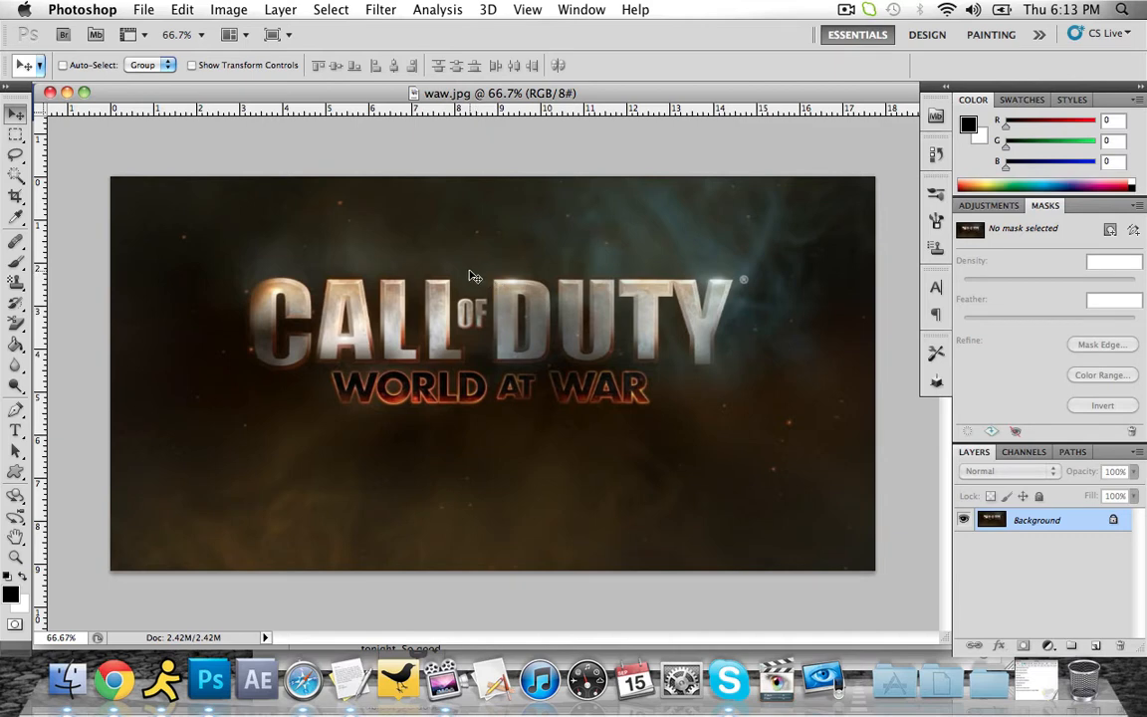
mouse_move(299, 189)
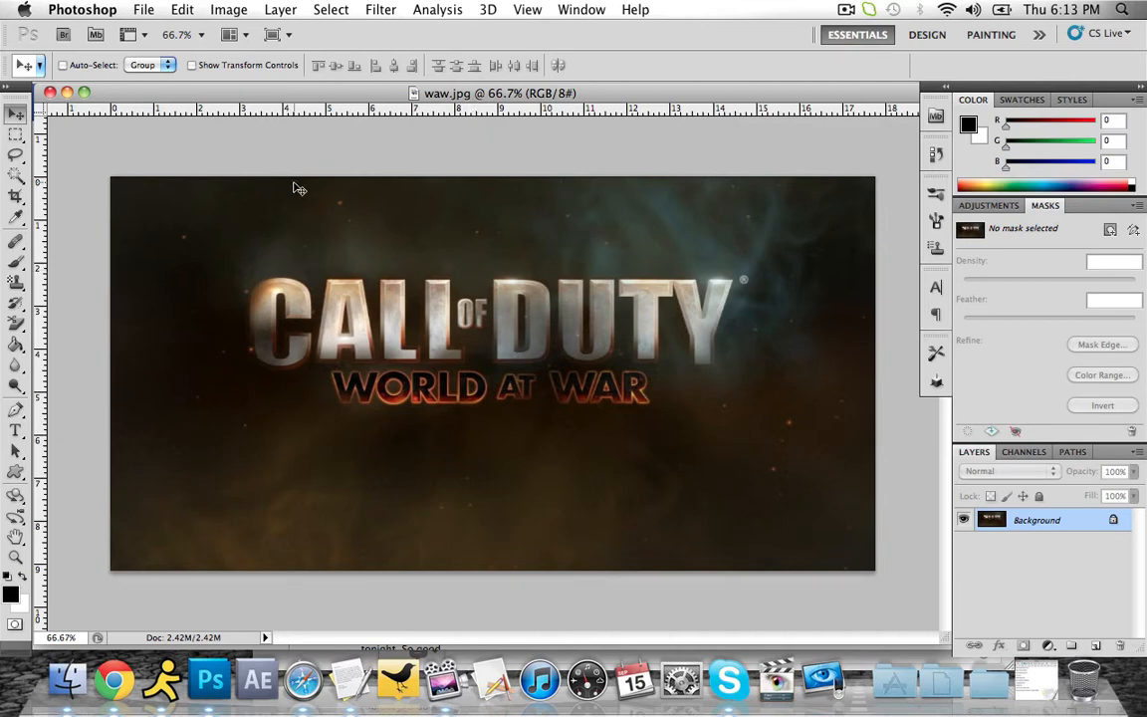
mouse_move(567, 426)
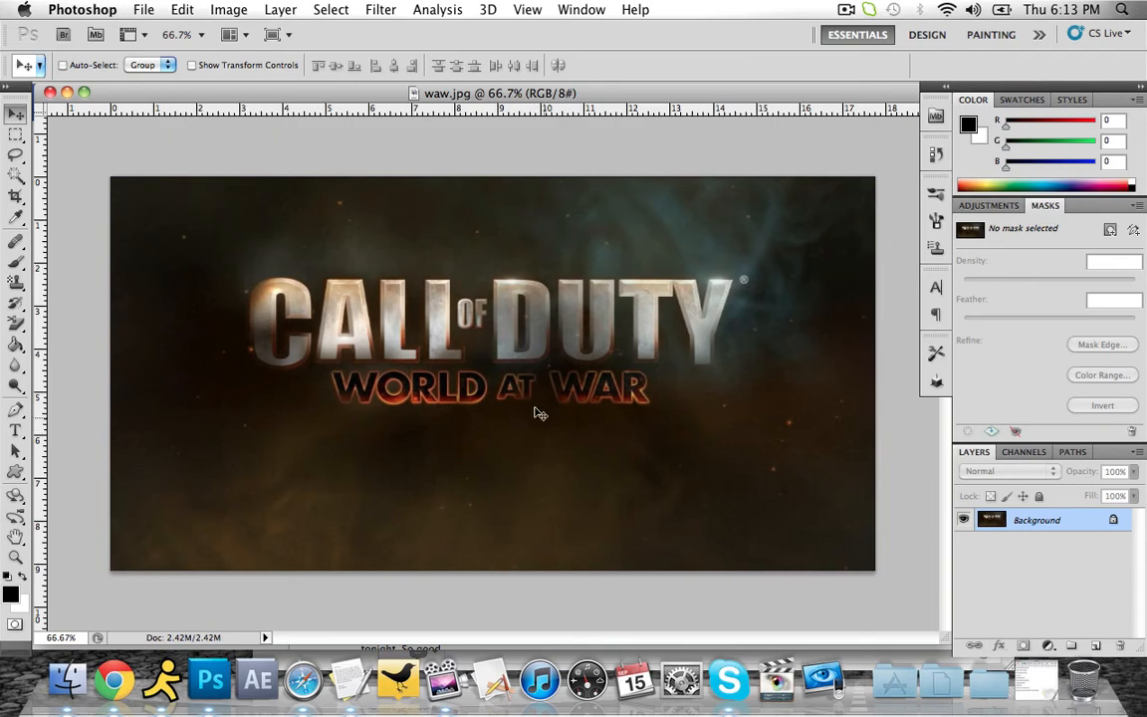
mouse_move(508, 311)
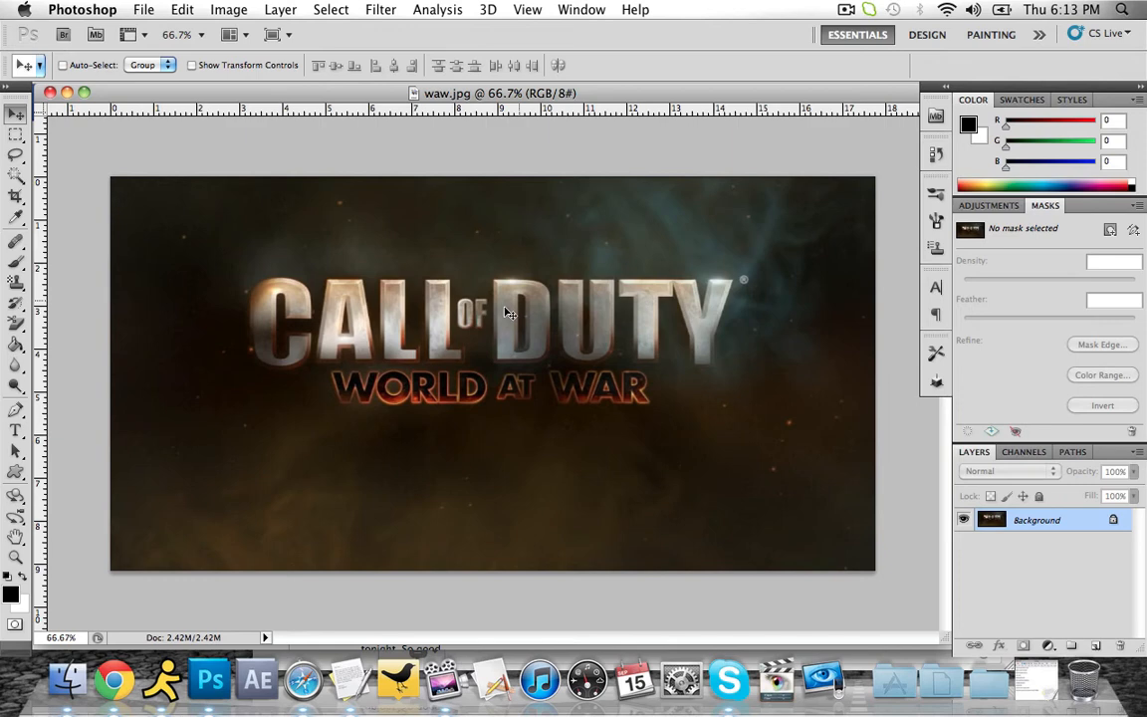
mouse_move(249, 223)
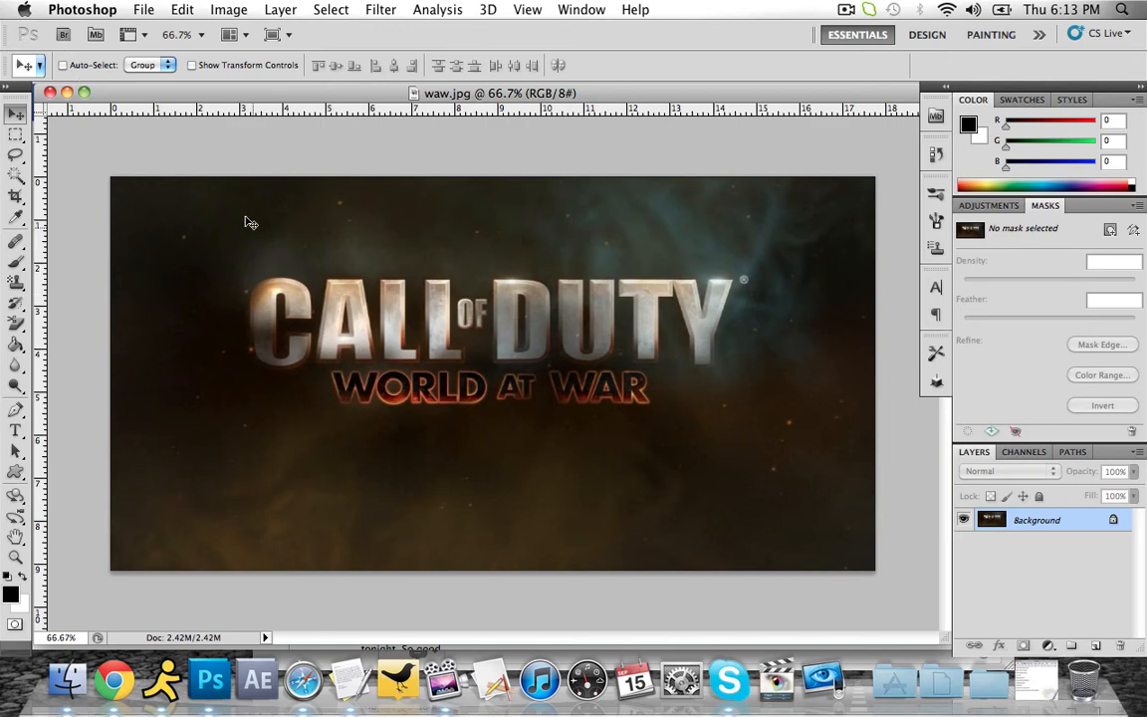
Create a new 1280 by 720 pixel, 72 ppi document named Untitled-1.
left_click(143, 8)
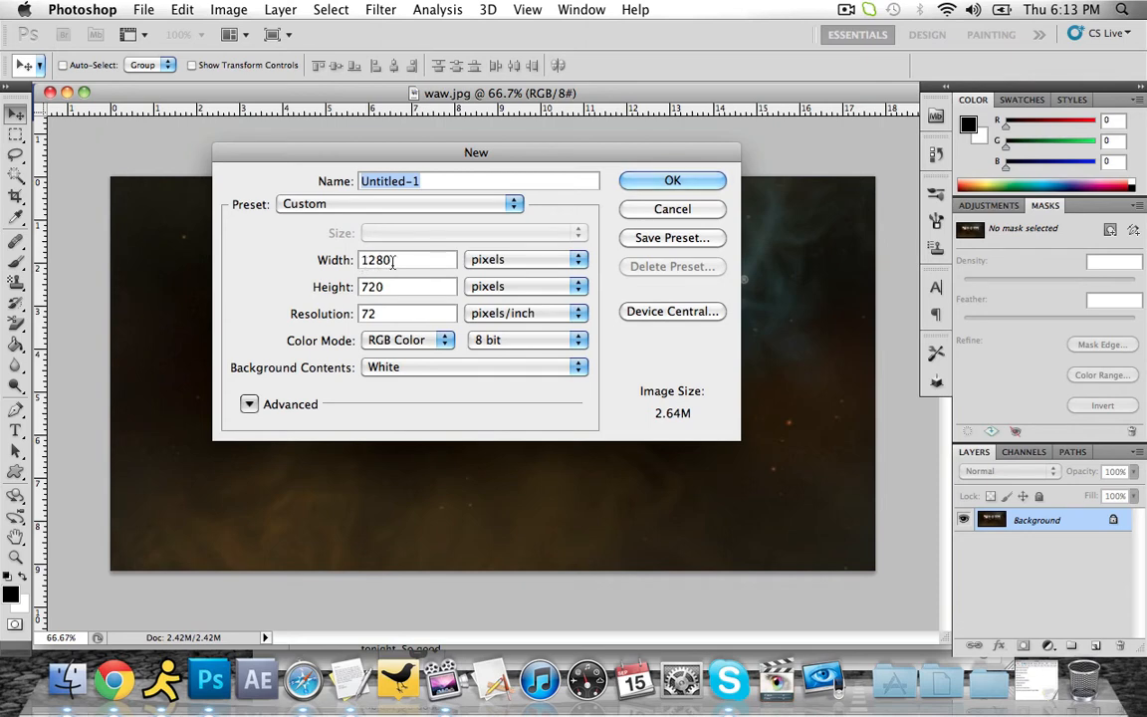
mouse_move(508, 313)
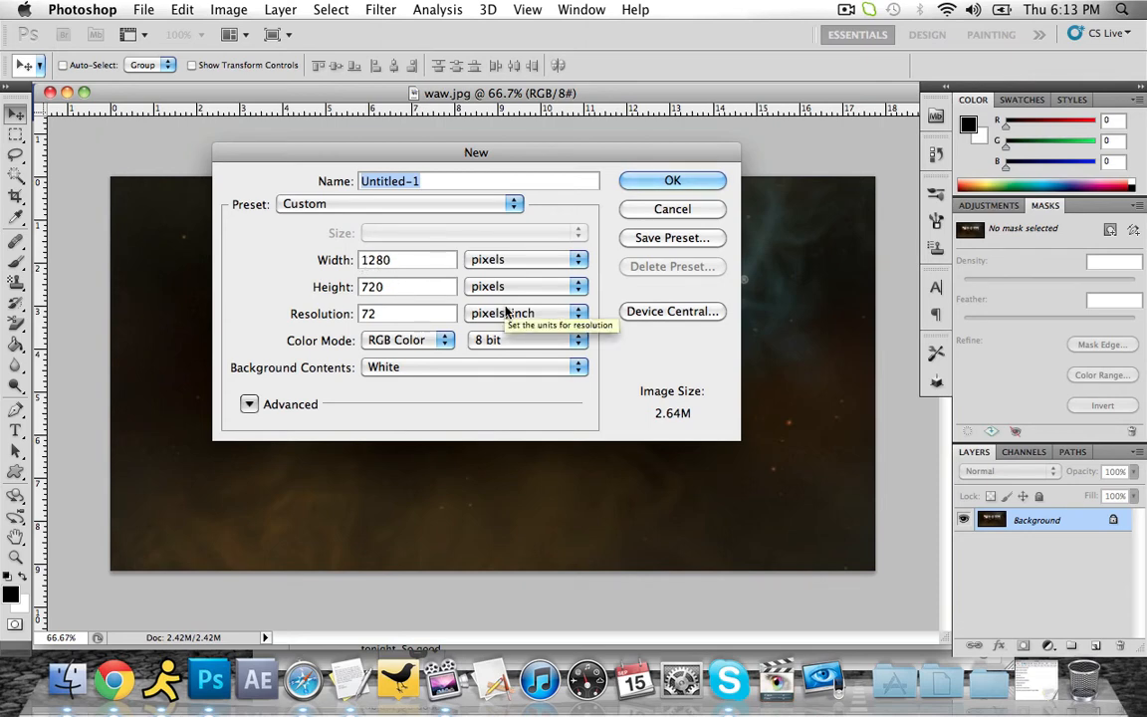
left_click(673, 179)
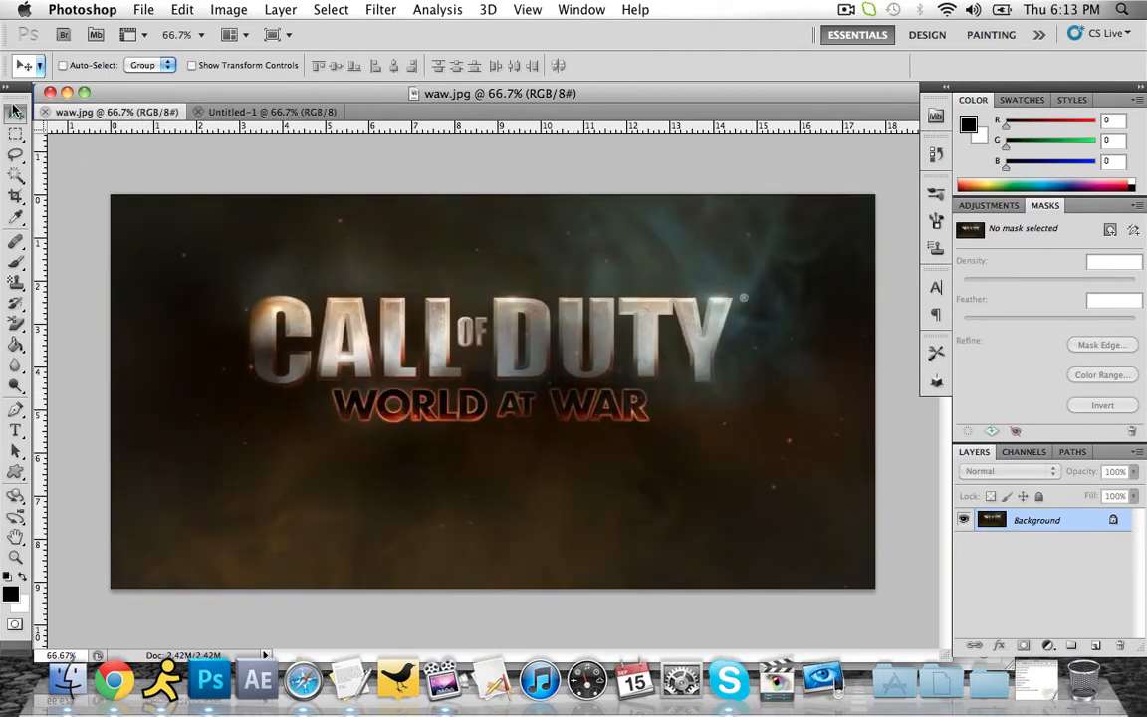
Paste waw.jpg into Untitled-1 as Layer 1 and stretch it across the canvas width.
left_click(265, 111)
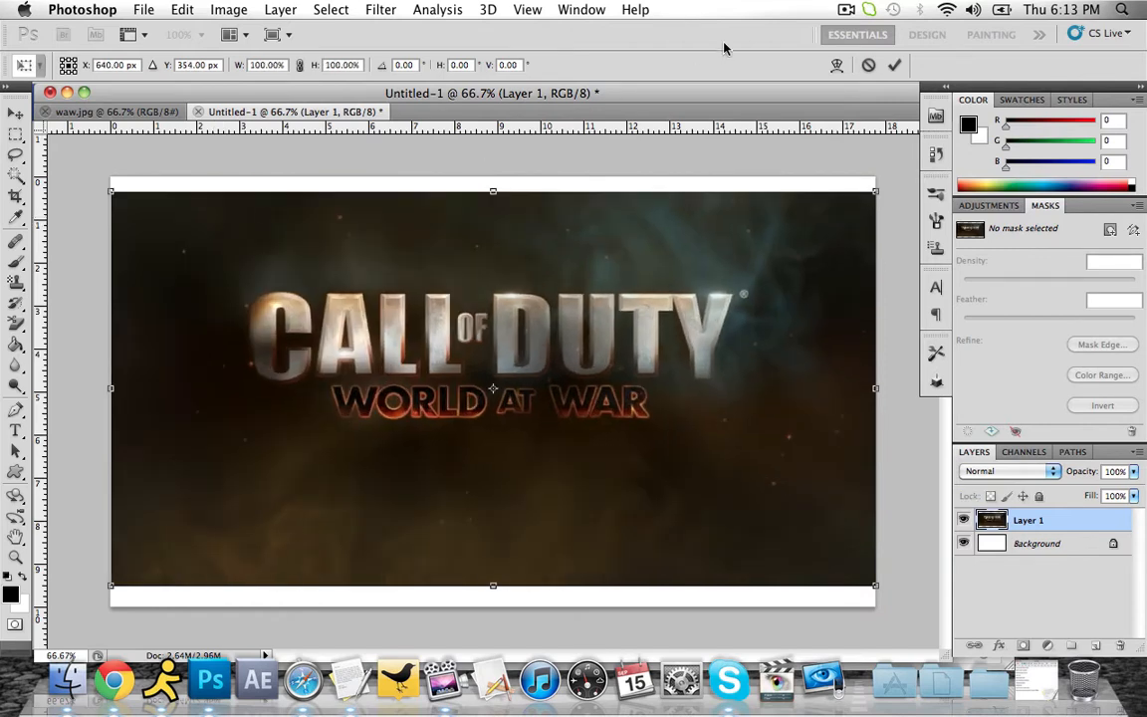
left_click(16, 113)
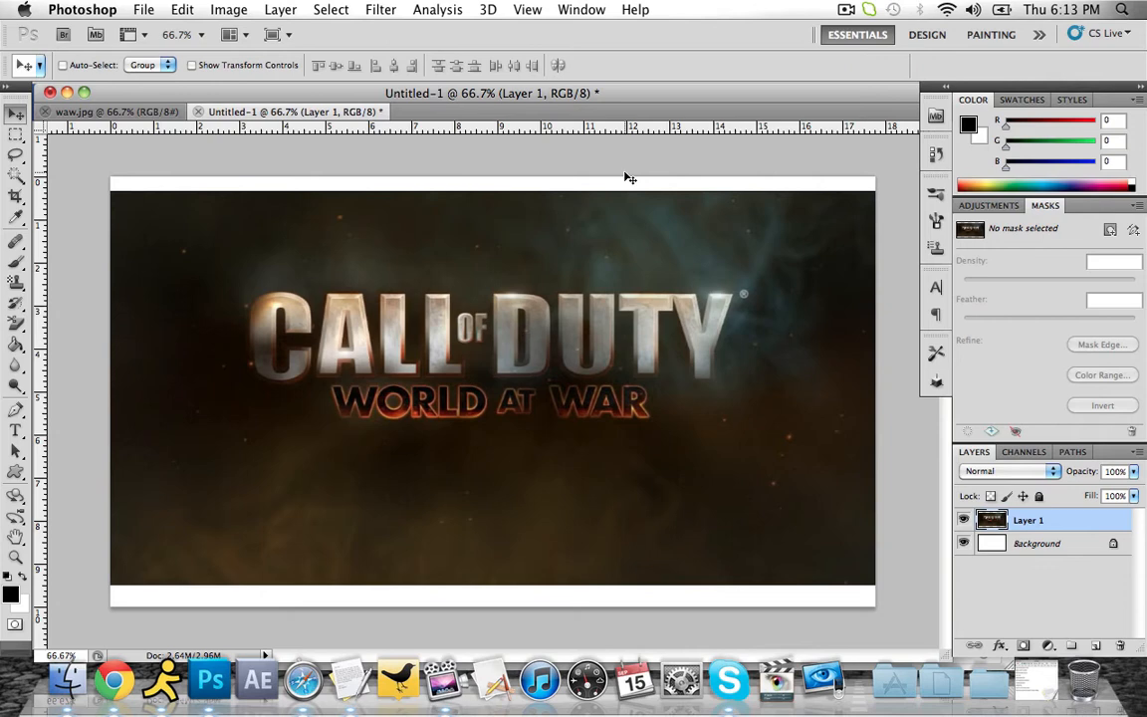
mouse_move(459, 189)
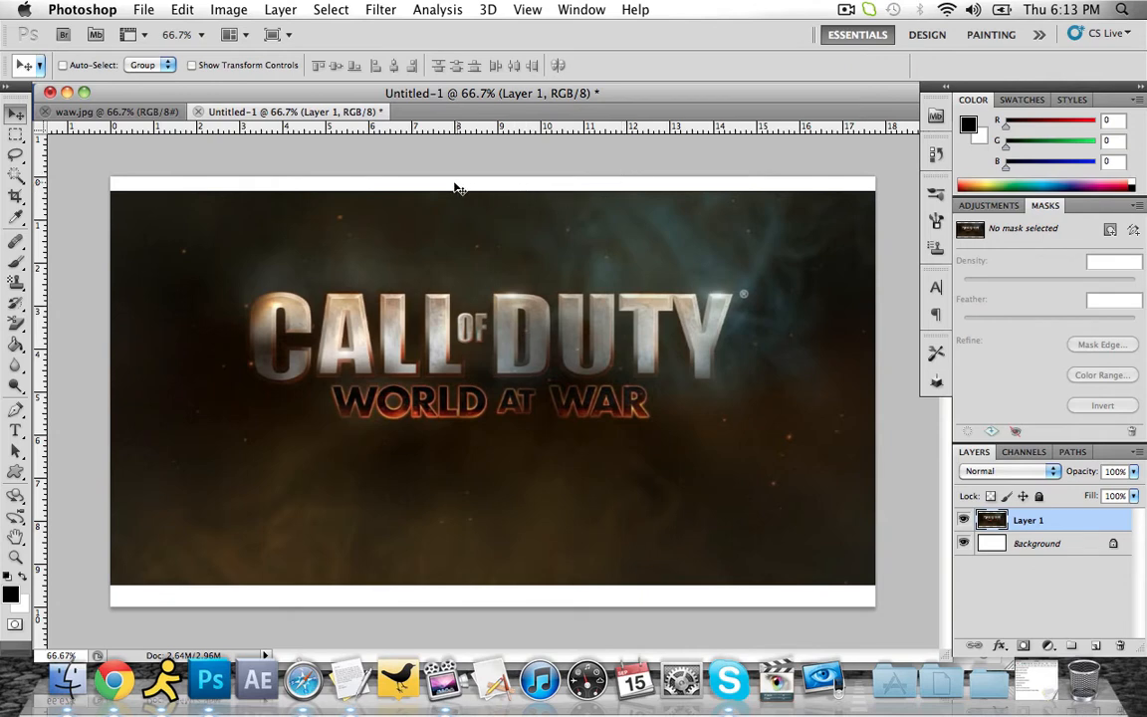
mouse_move(289, 235)
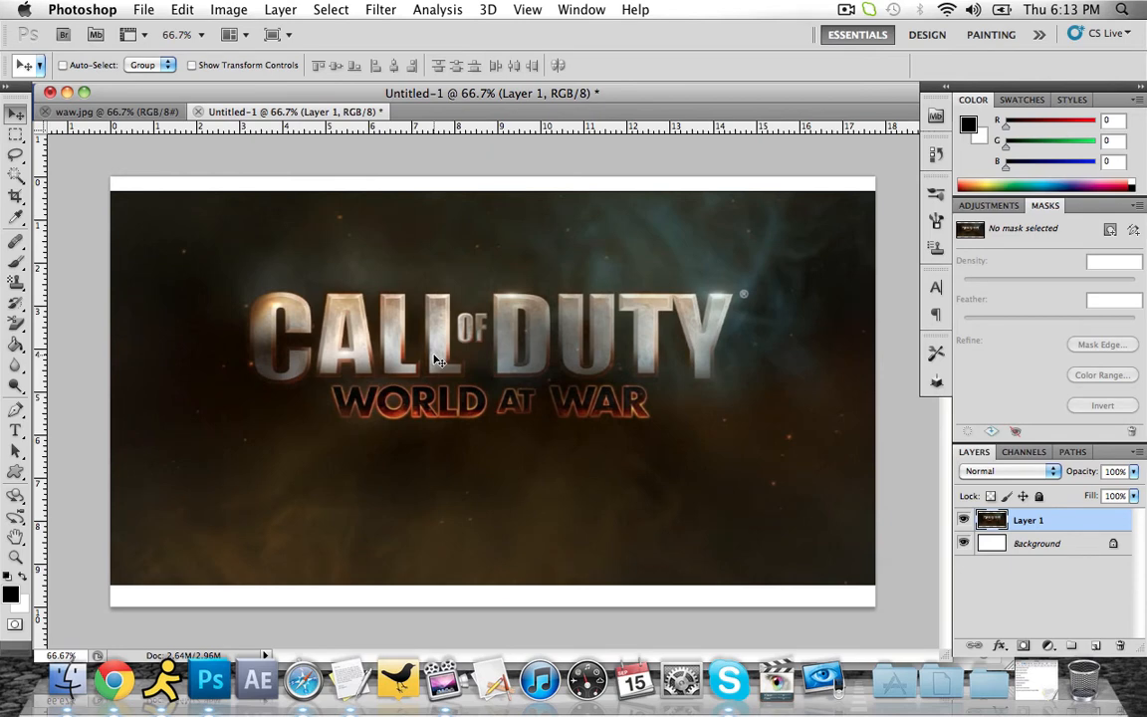
mouse_move(199, 295)
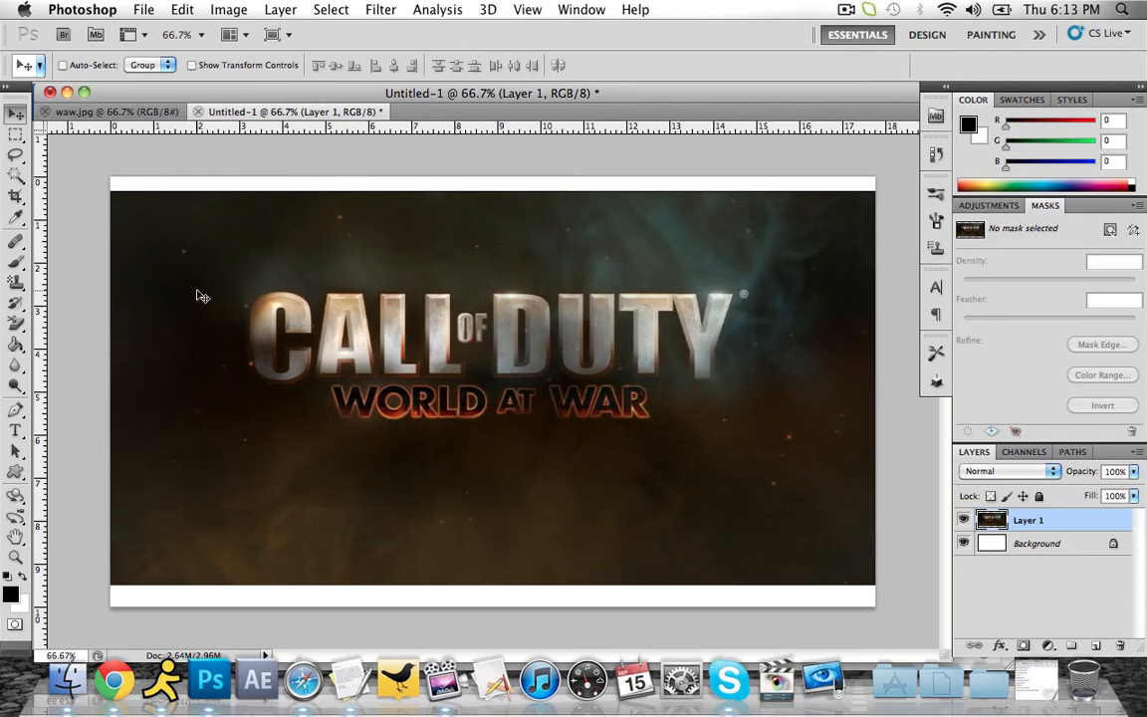
mouse_move(209, 274)
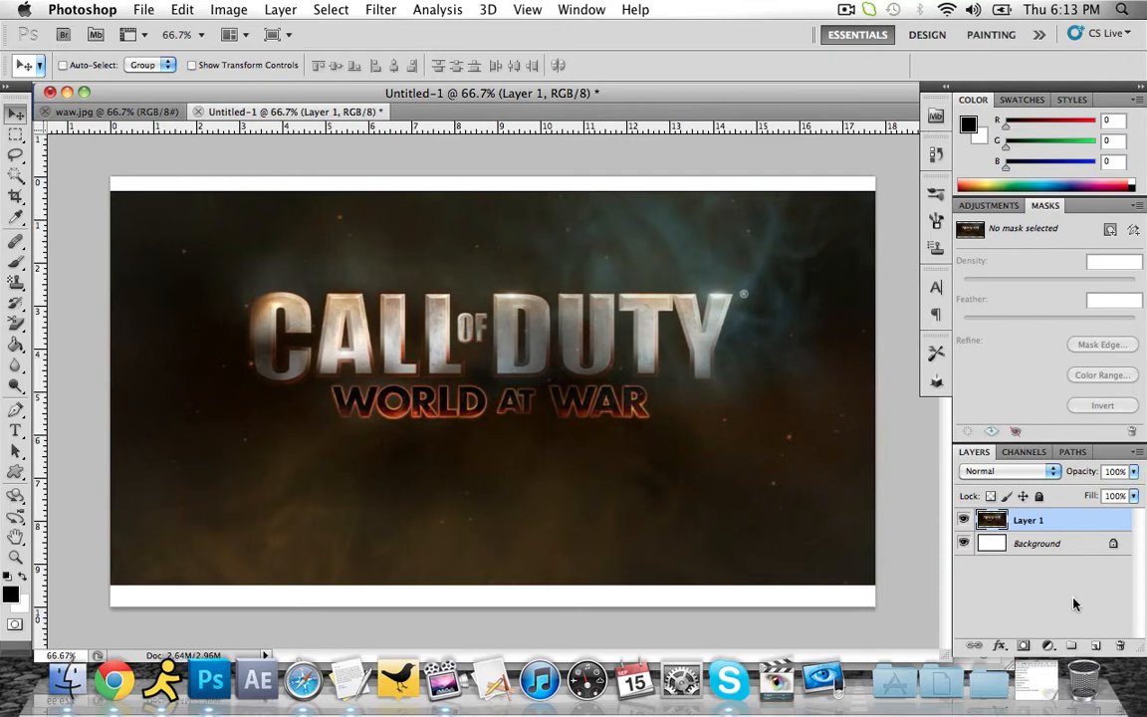
left_click(964, 542)
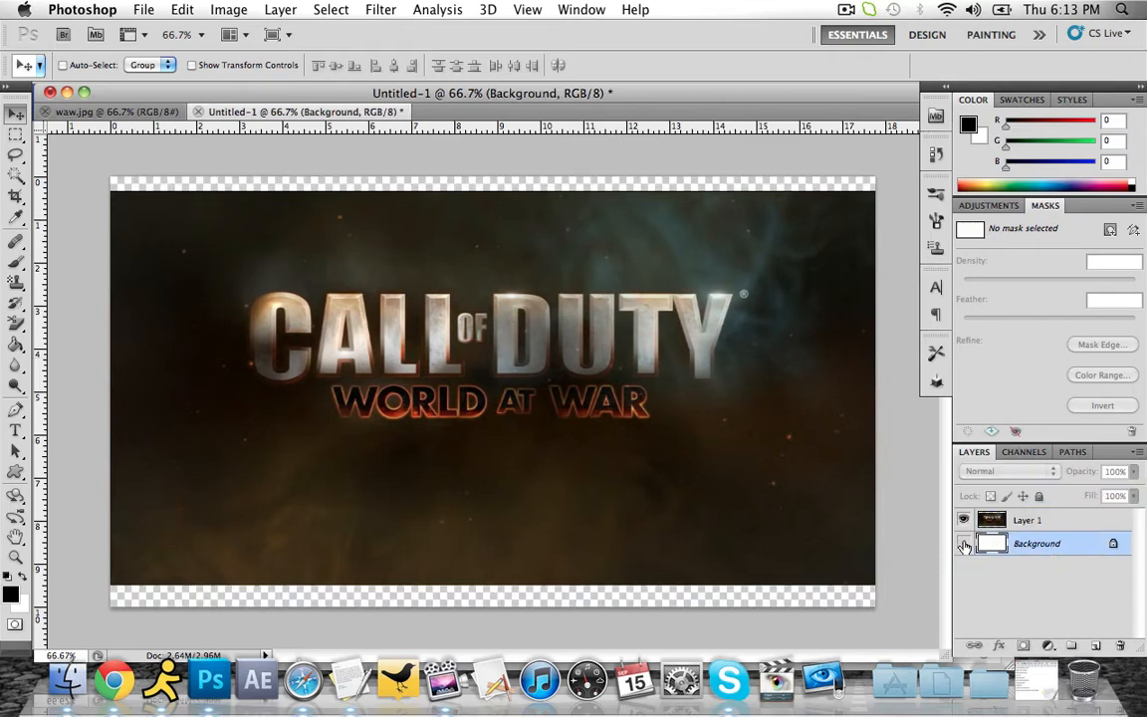
left_click(1028, 520)
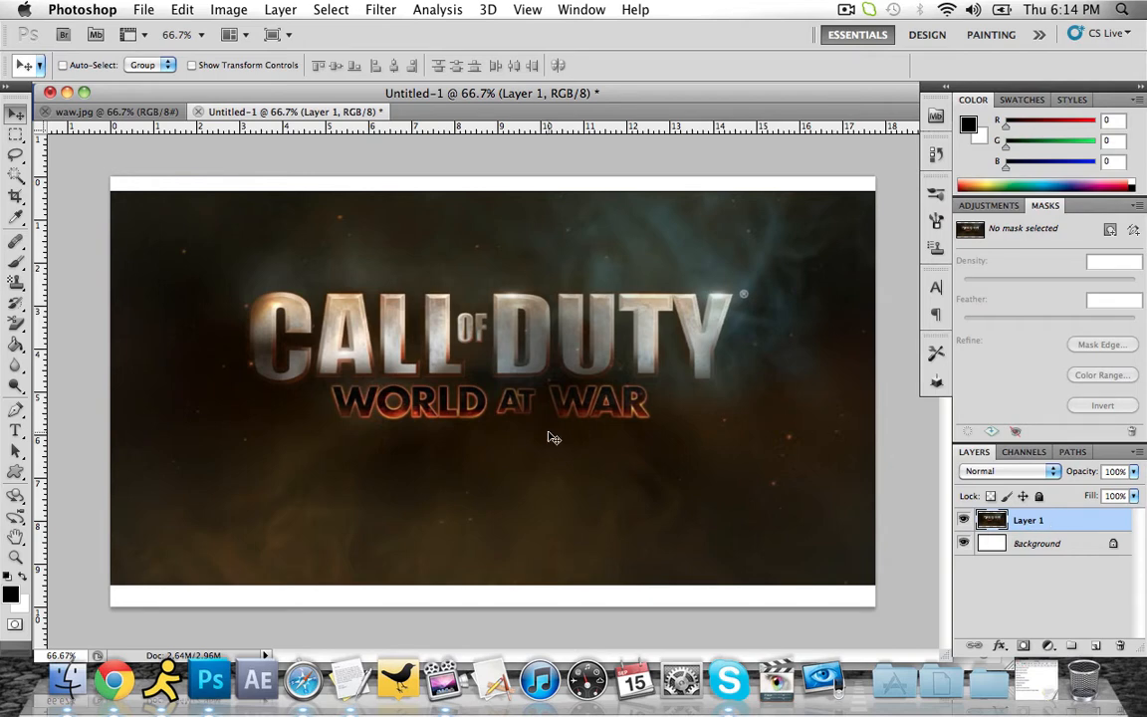
mouse_move(361, 301)
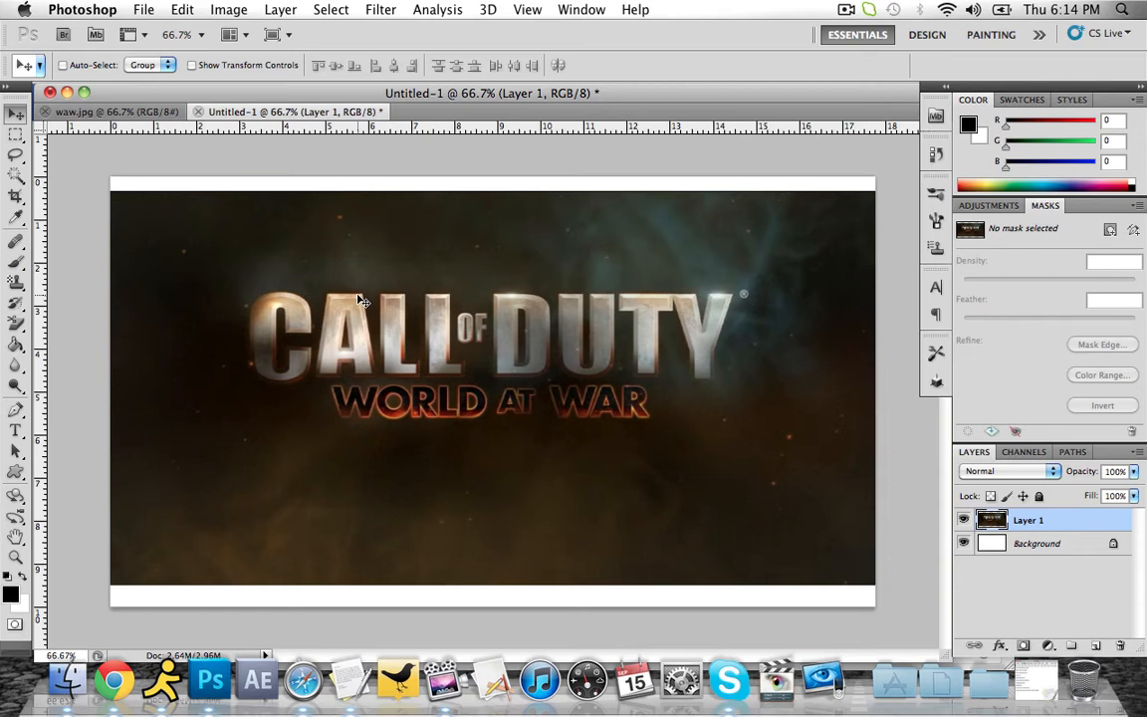
mouse_move(302, 247)
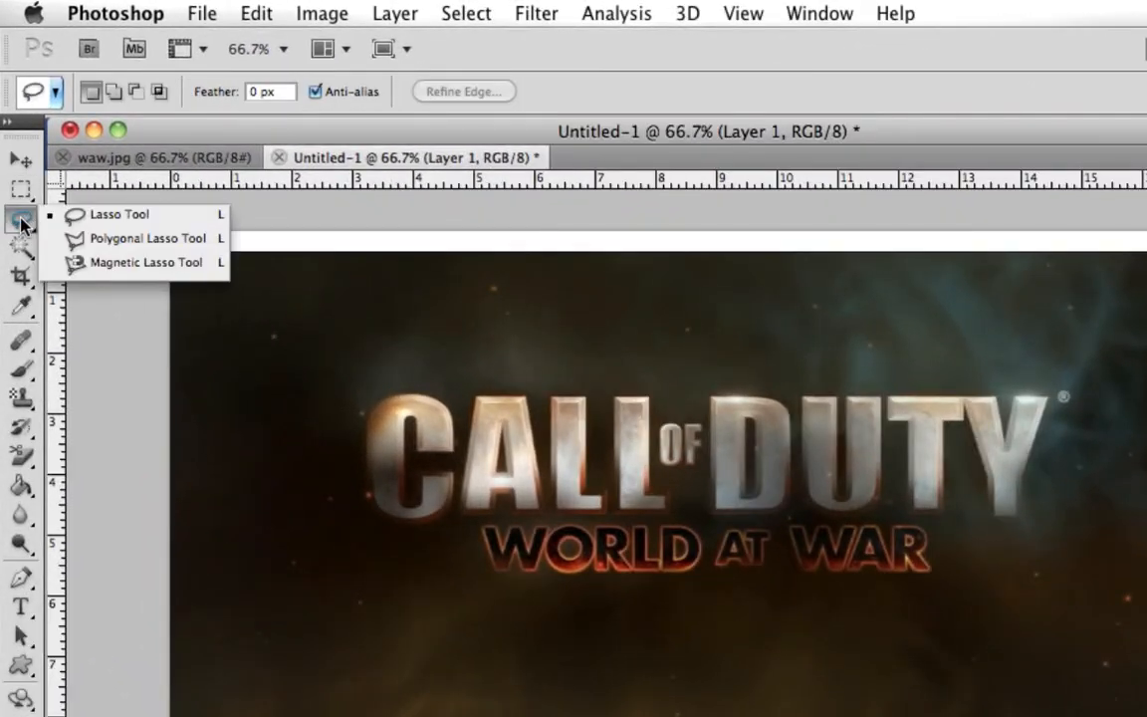
mouse_move(163, 203)
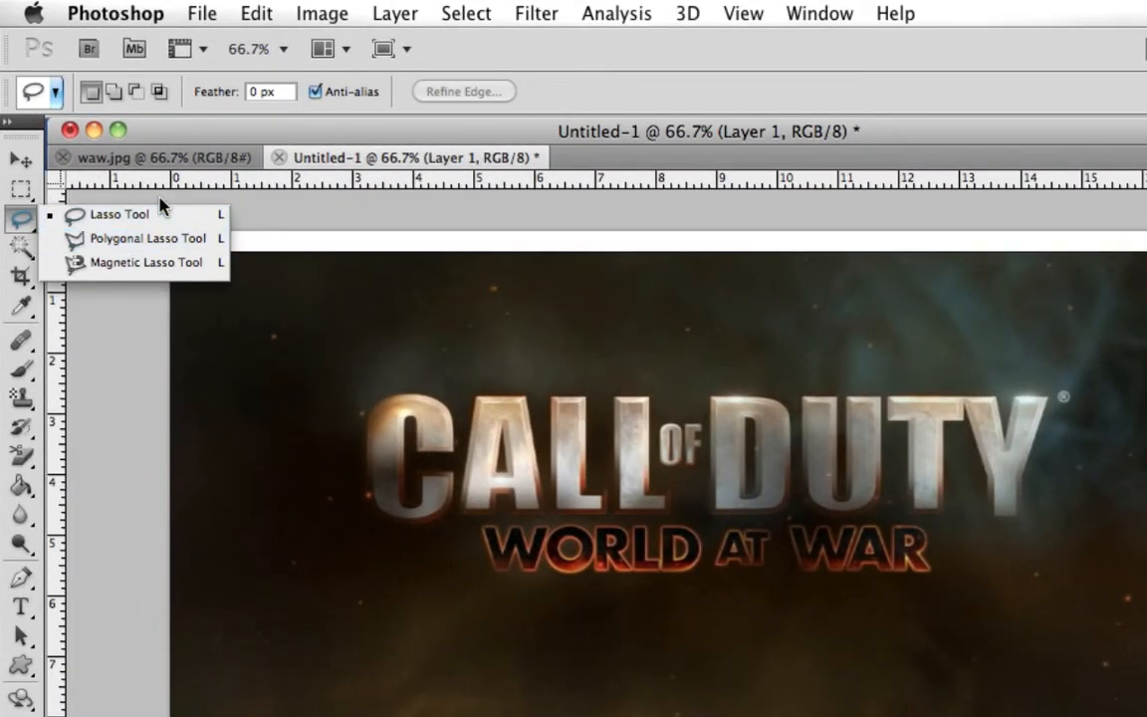
mouse_move(119, 215)
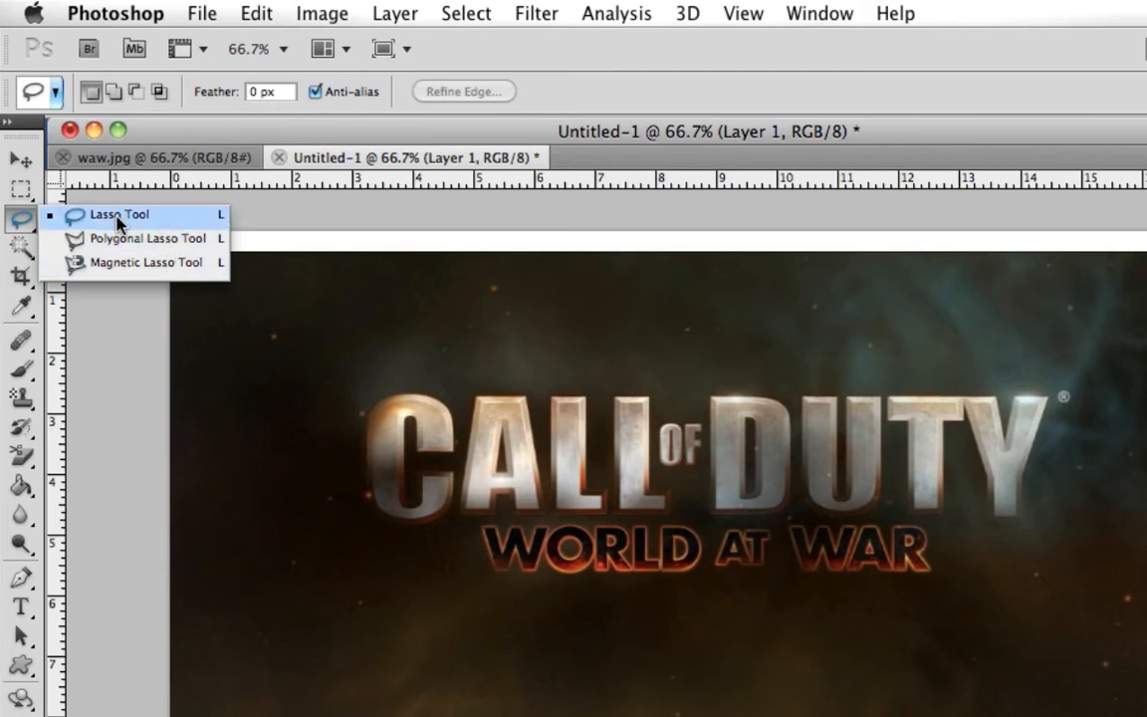
Lasso a loose selection around the white gap along the top edge.
left_click(118, 215)
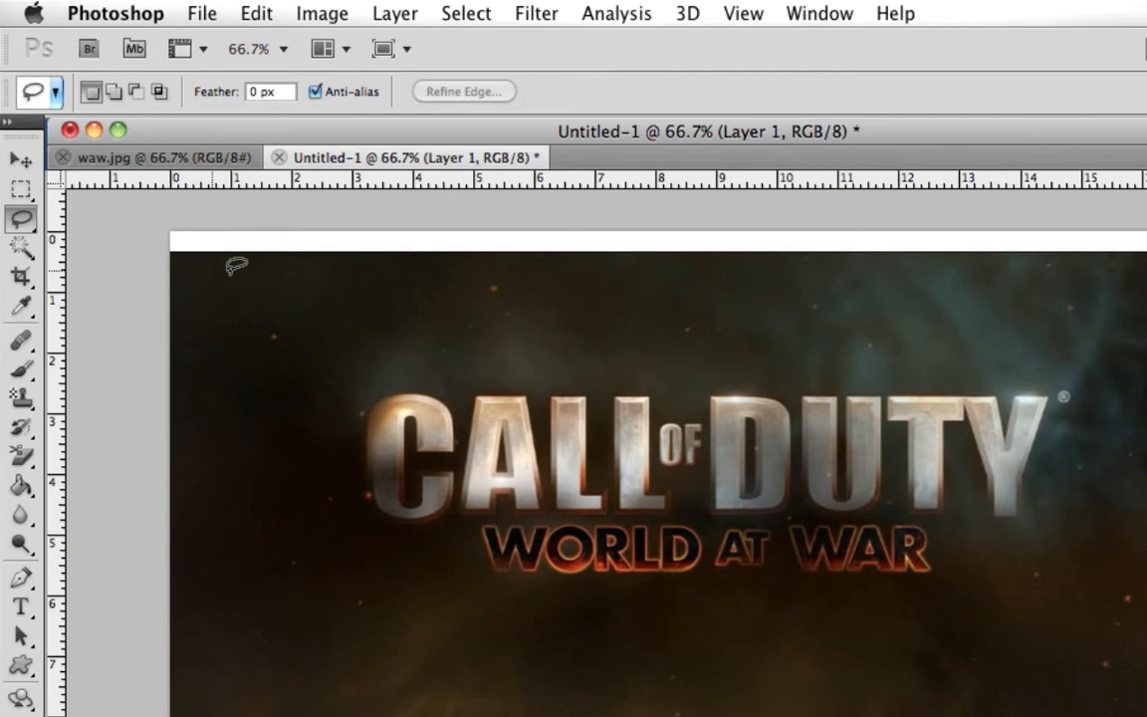
mouse_move(335, 356)
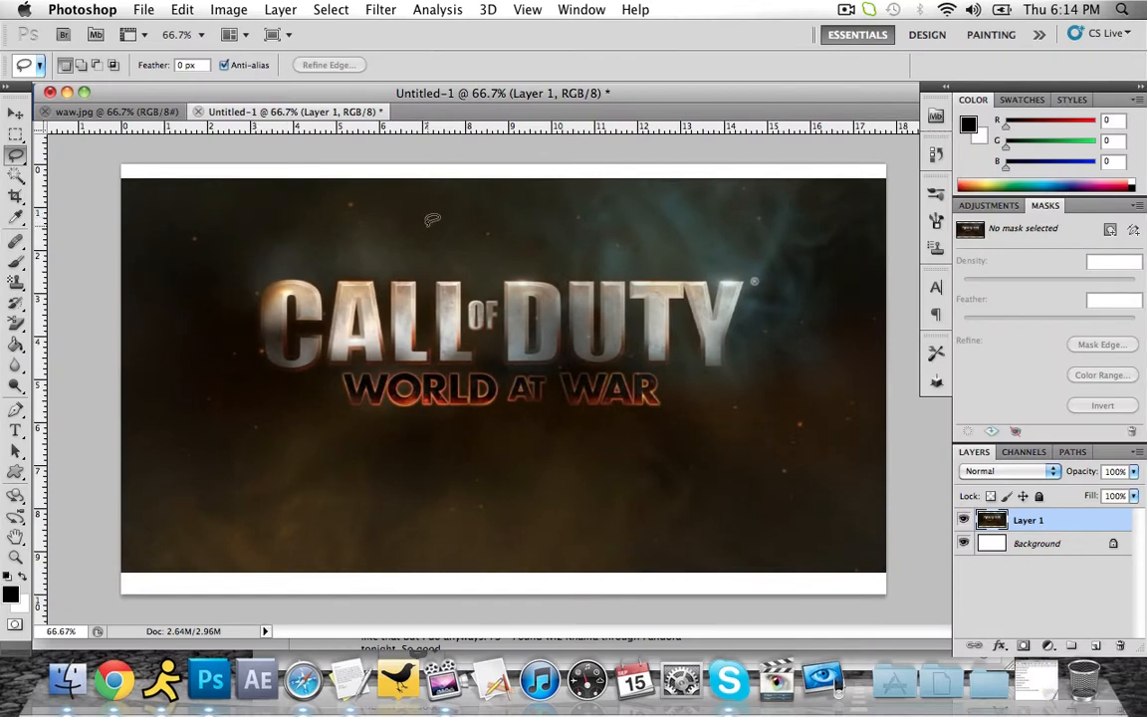
mouse_move(418, 247)
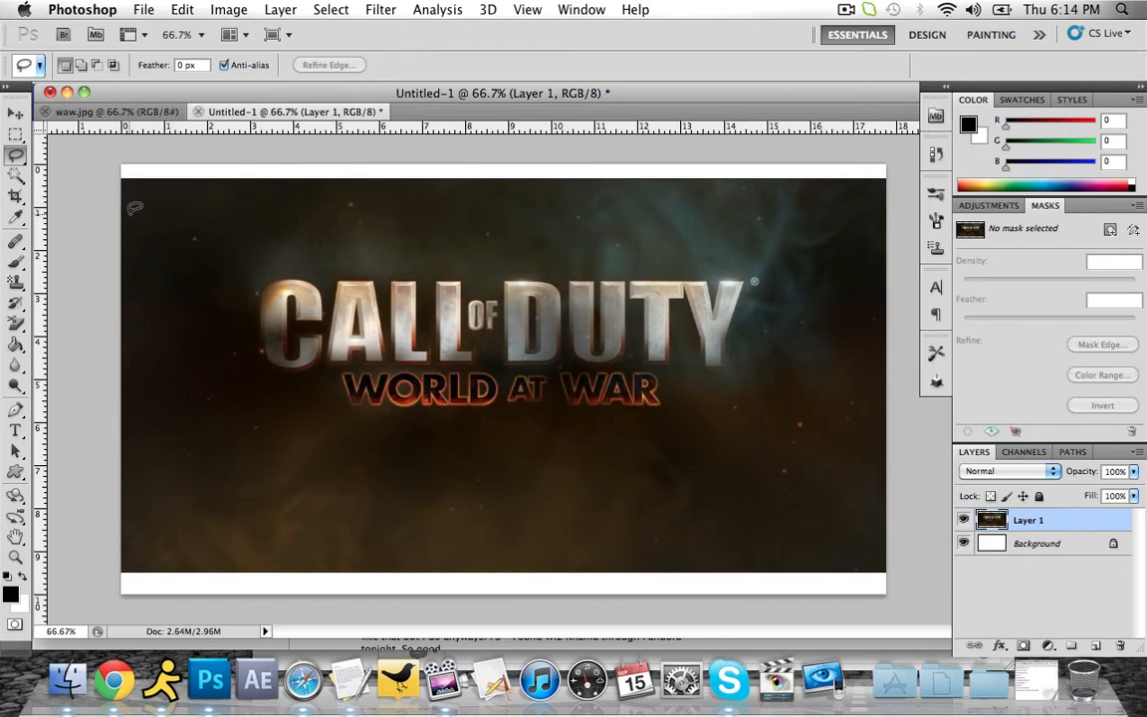
mouse_move(376, 297)
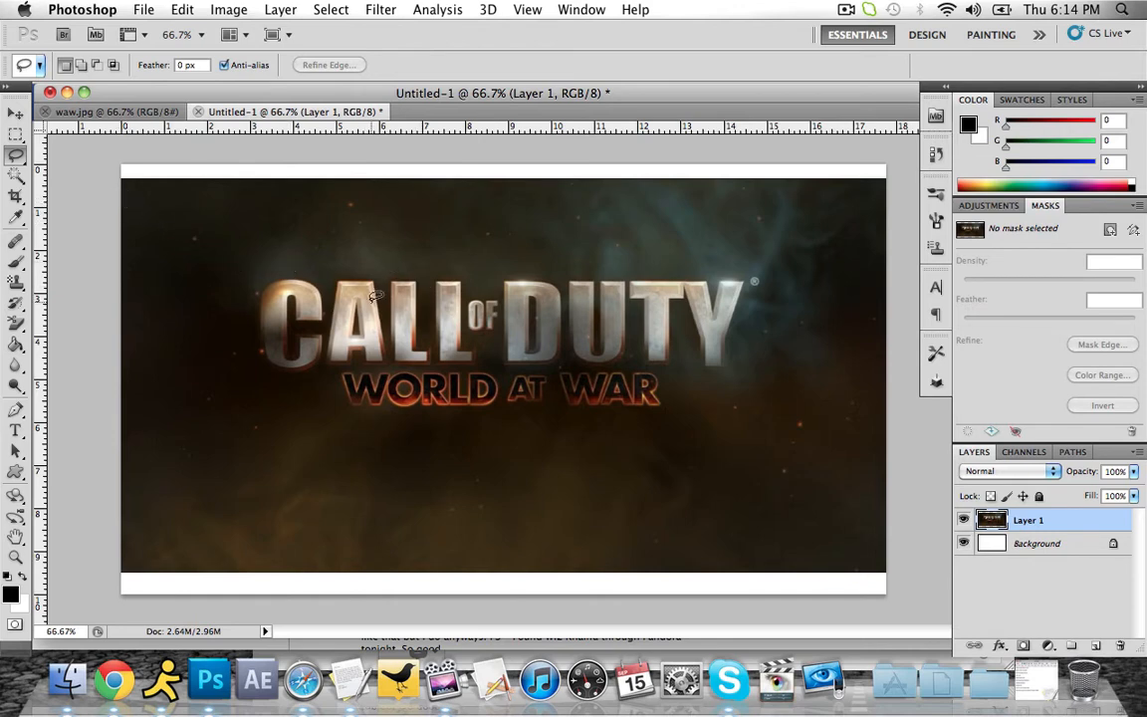
mouse_move(390, 167)
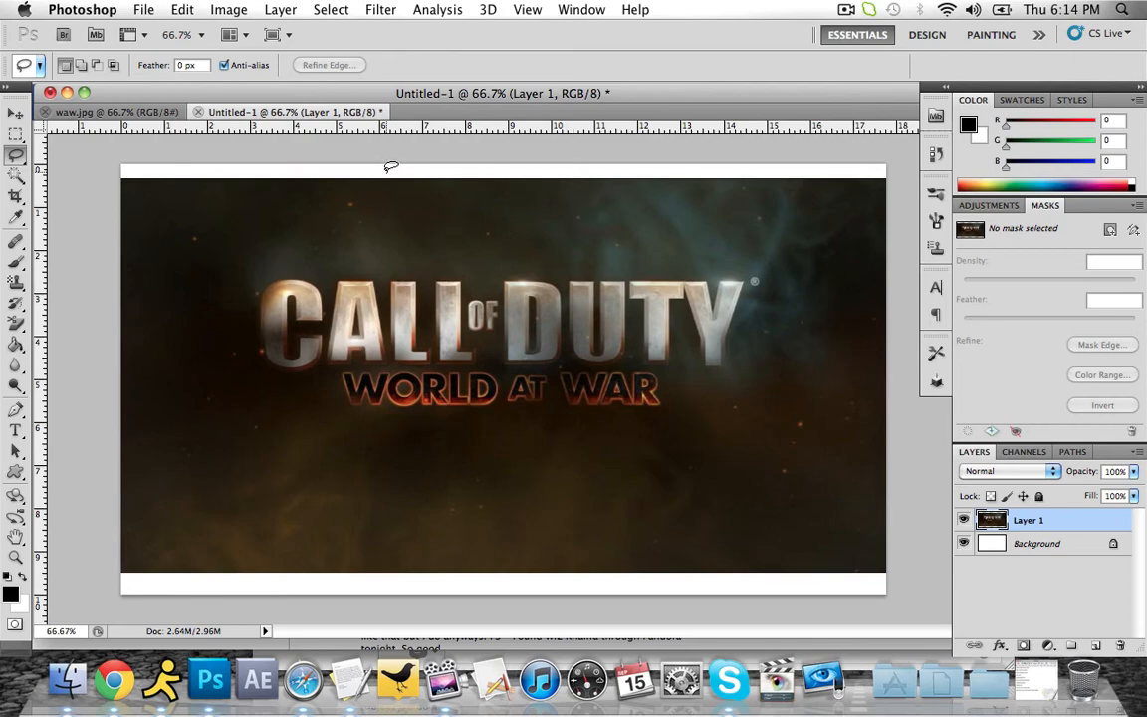
mouse_move(96, 137)
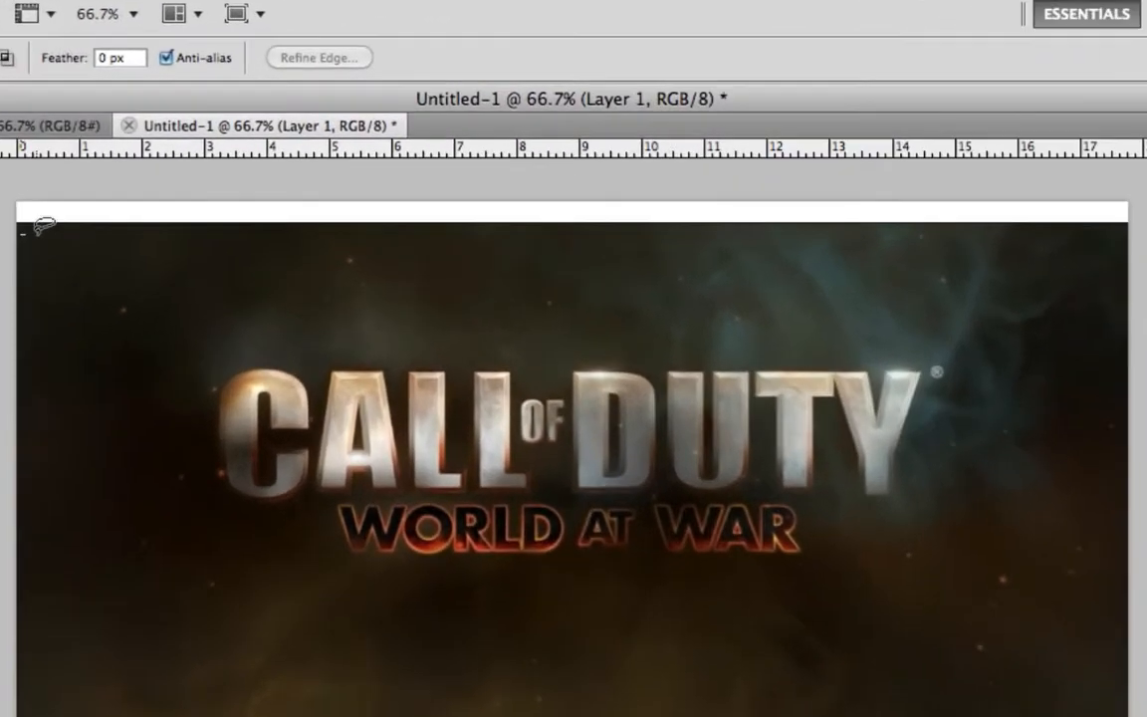
left_click_drag(36, 229, 289, 227)
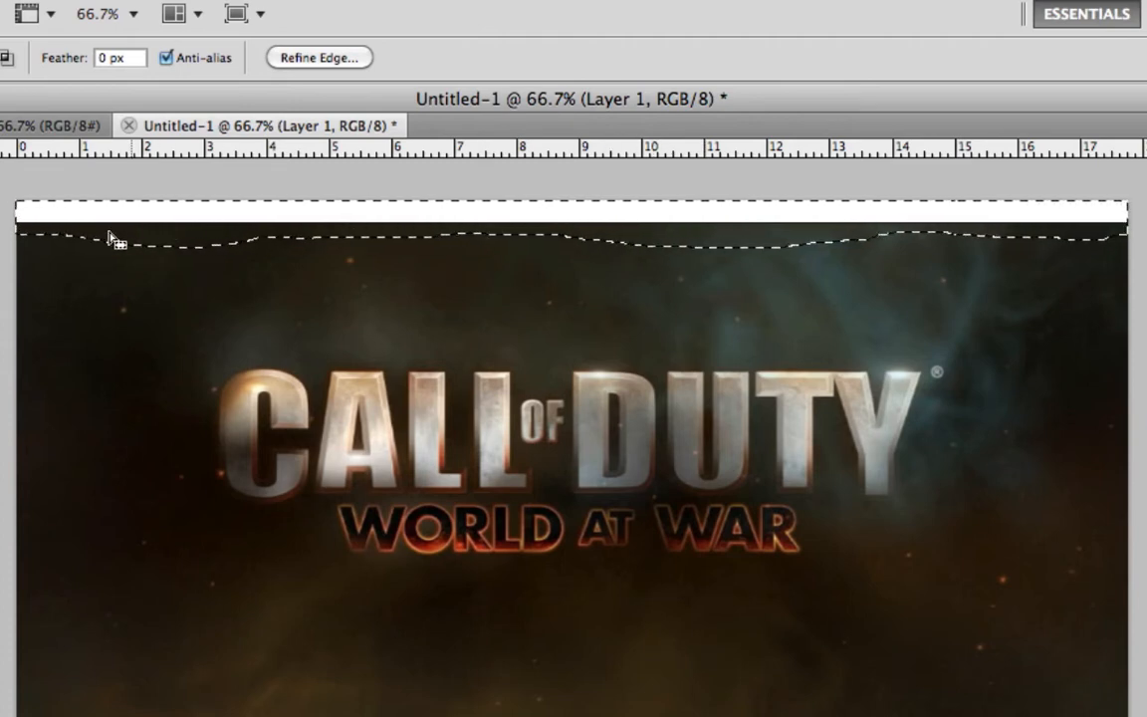
mouse_move(667, 229)
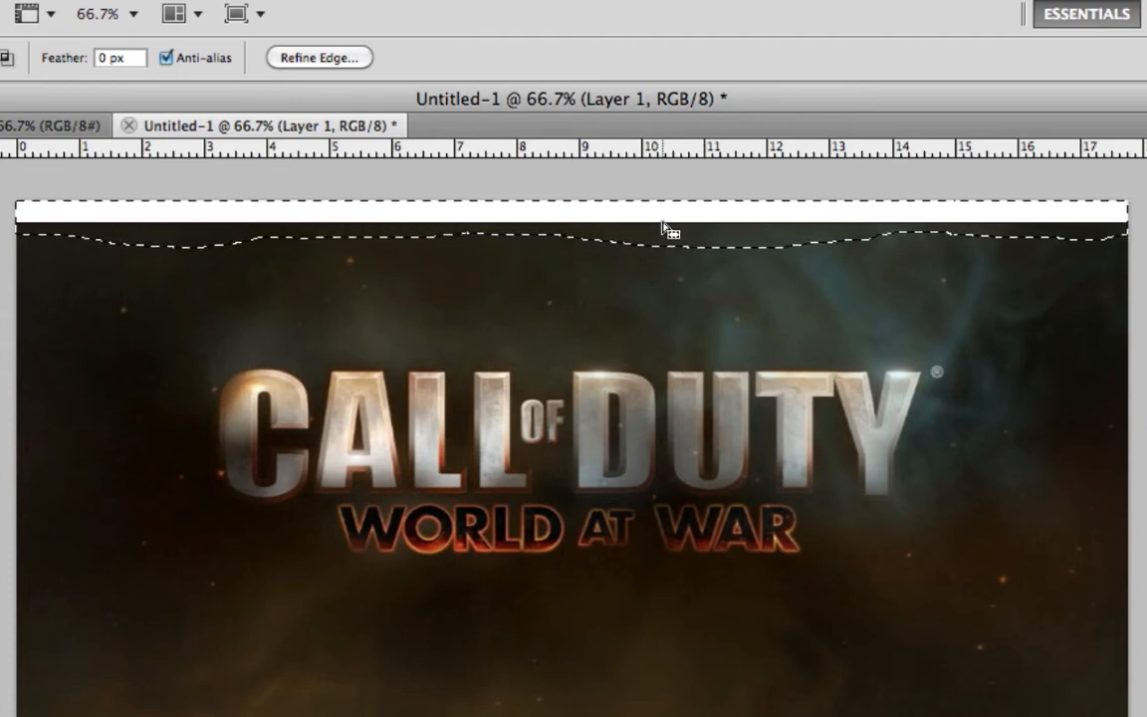
Fill the top-strip selection with Content-Aware generated scenery.
right_click(667, 227)
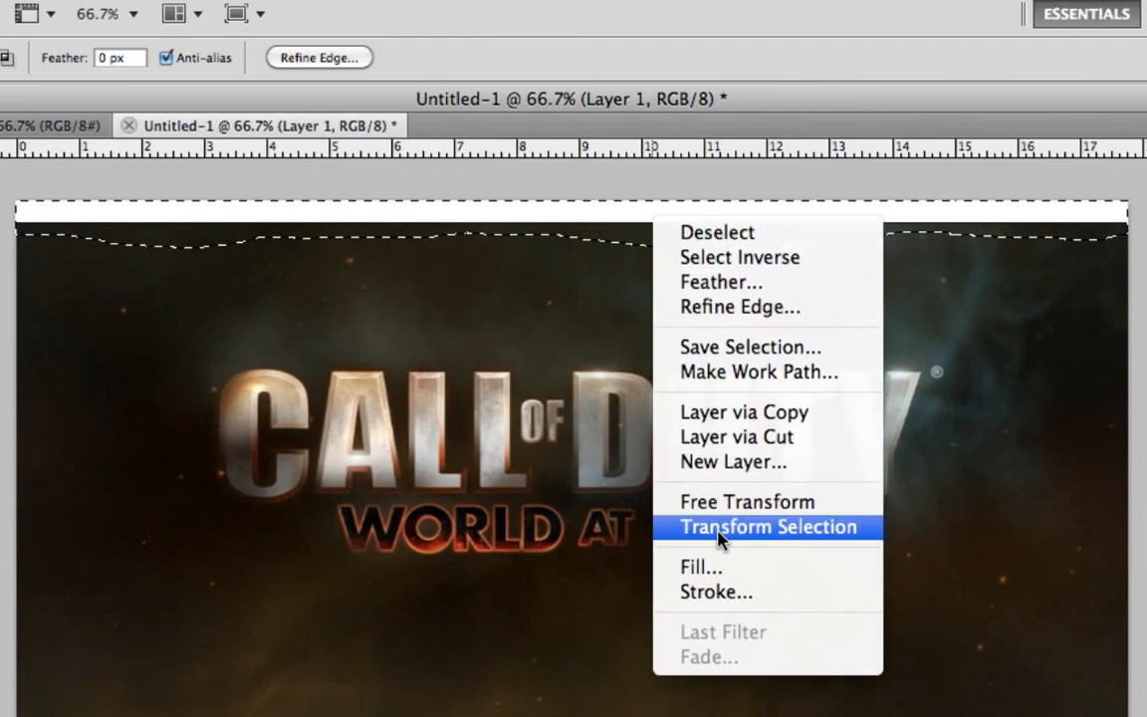
left_click(701, 566)
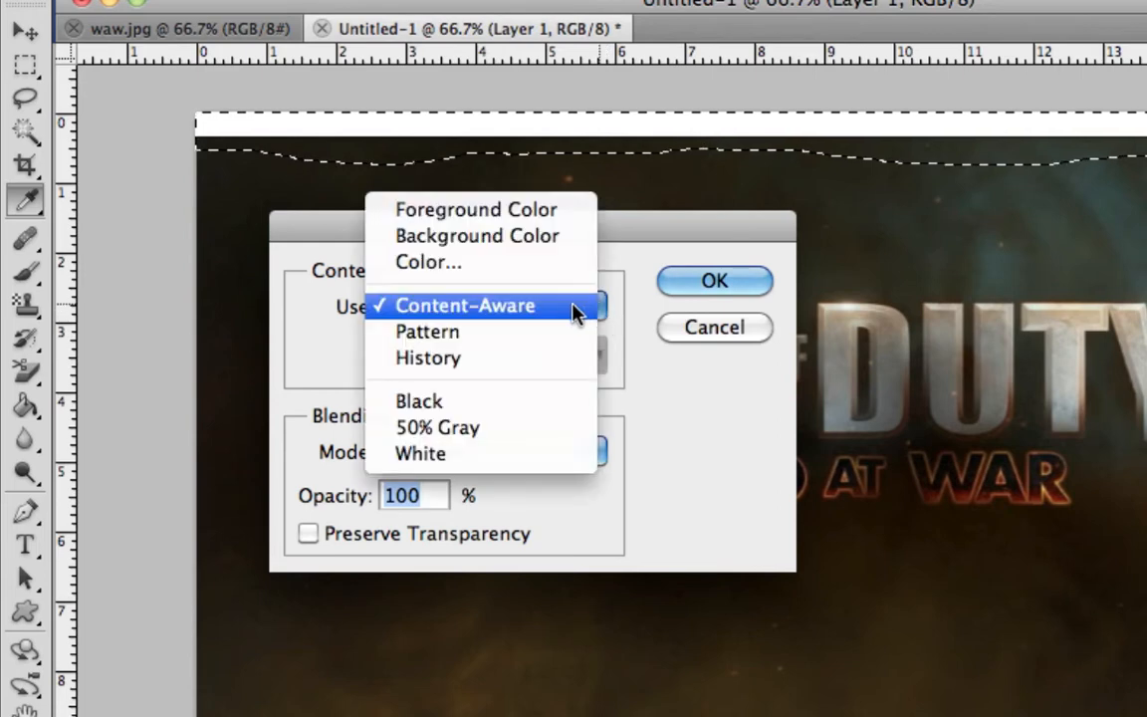
left_click(466, 307)
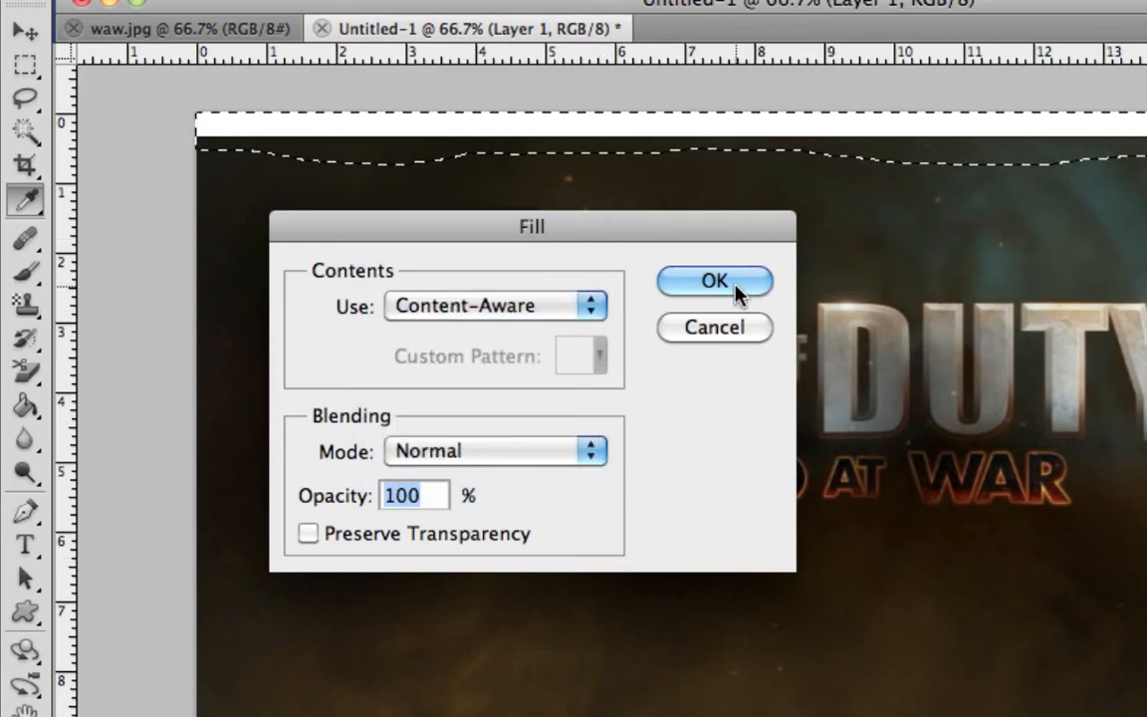
left_click(713, 281)
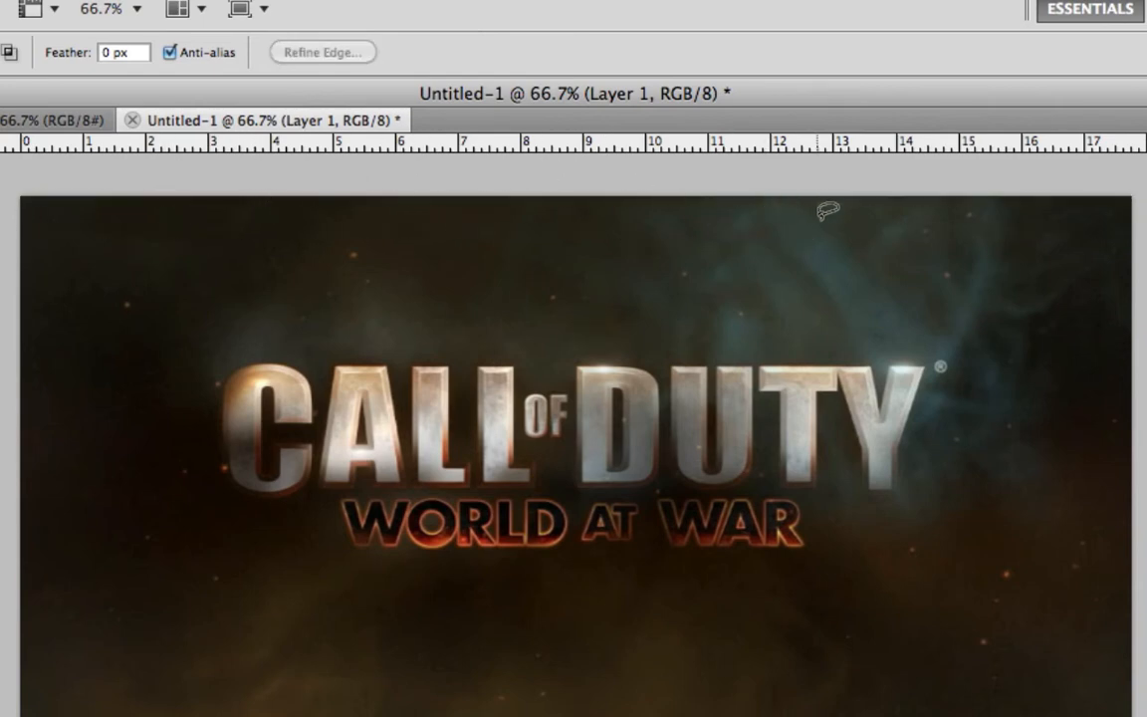
mouse_move(914, 215)
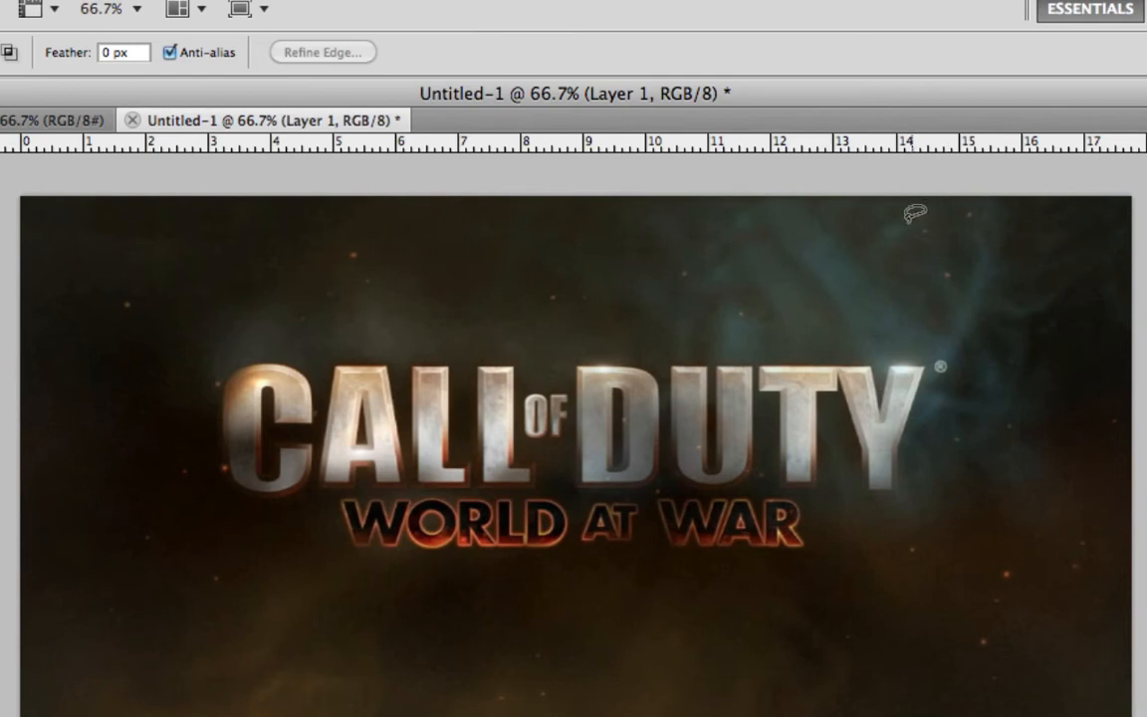
mouse_move(793, 209)
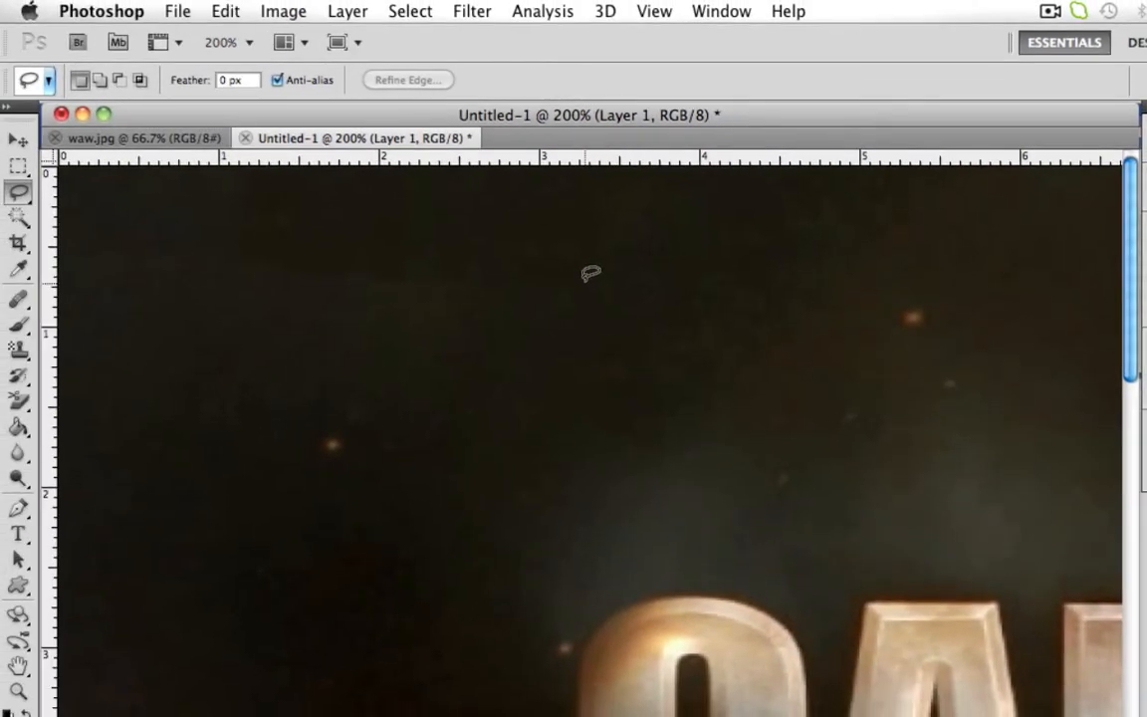
mouse_move(394, 259)
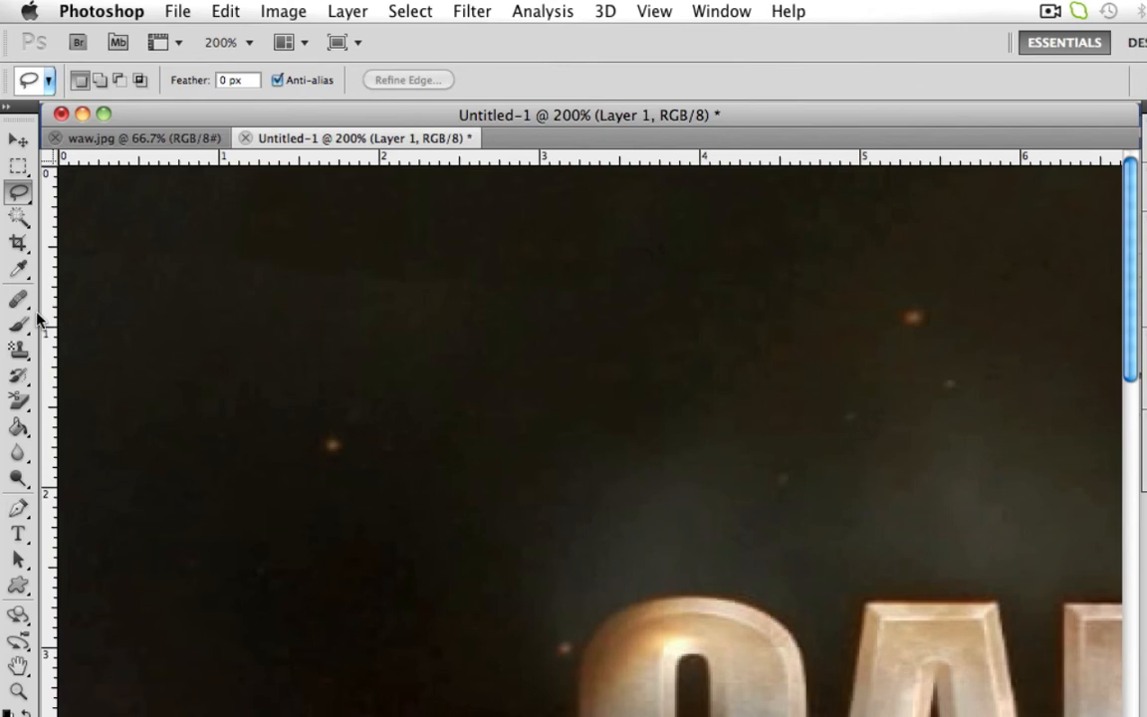
Deselect, zoom to 200% on the top-left and reach the healing tools flyout.
left_click(17, 268)
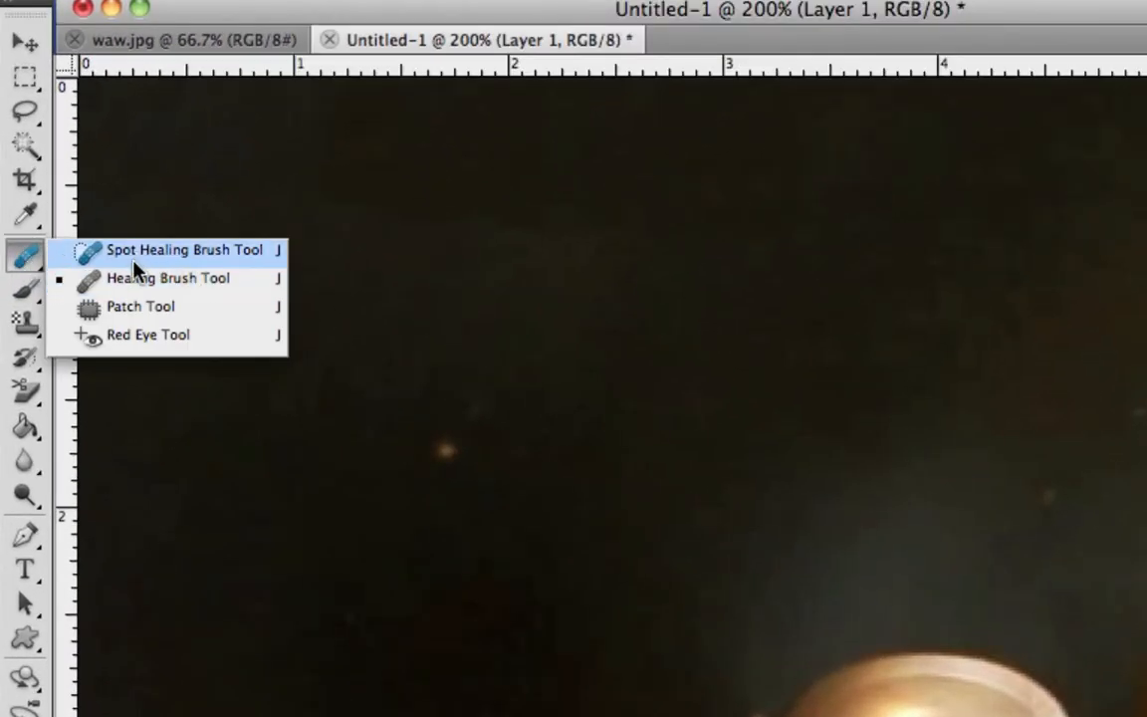
Paint Spot Healing Brush strokes along the seam near the top-left.
left_click(183, 251)
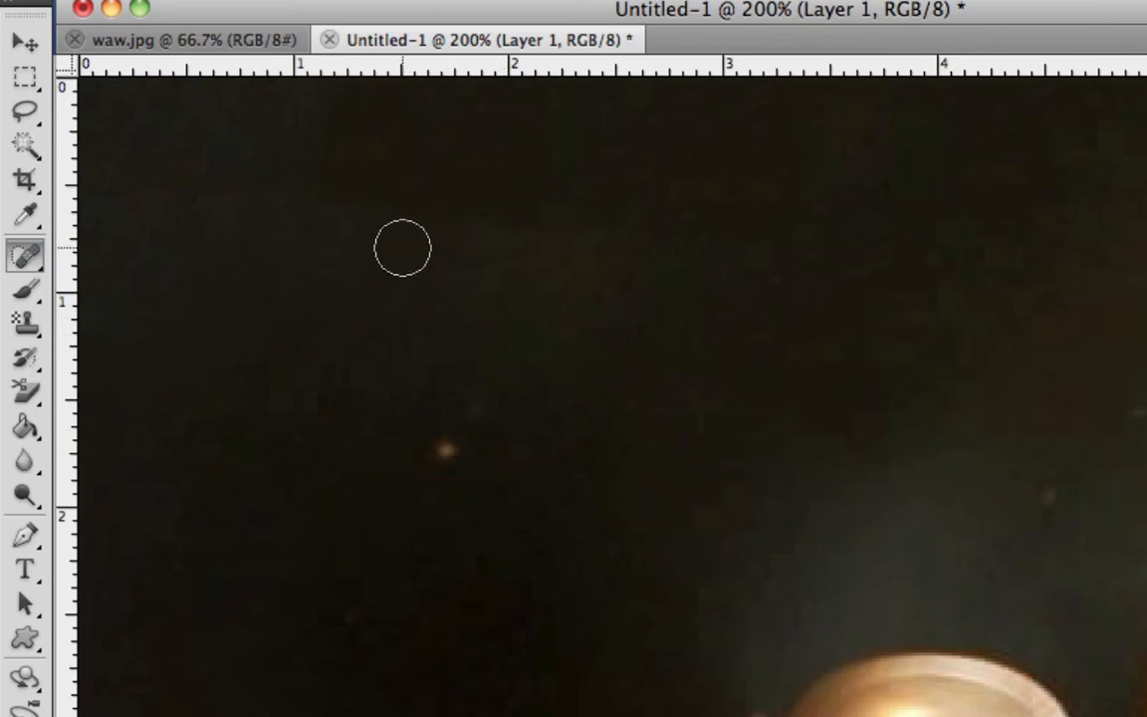
mouse_move(518, 275)
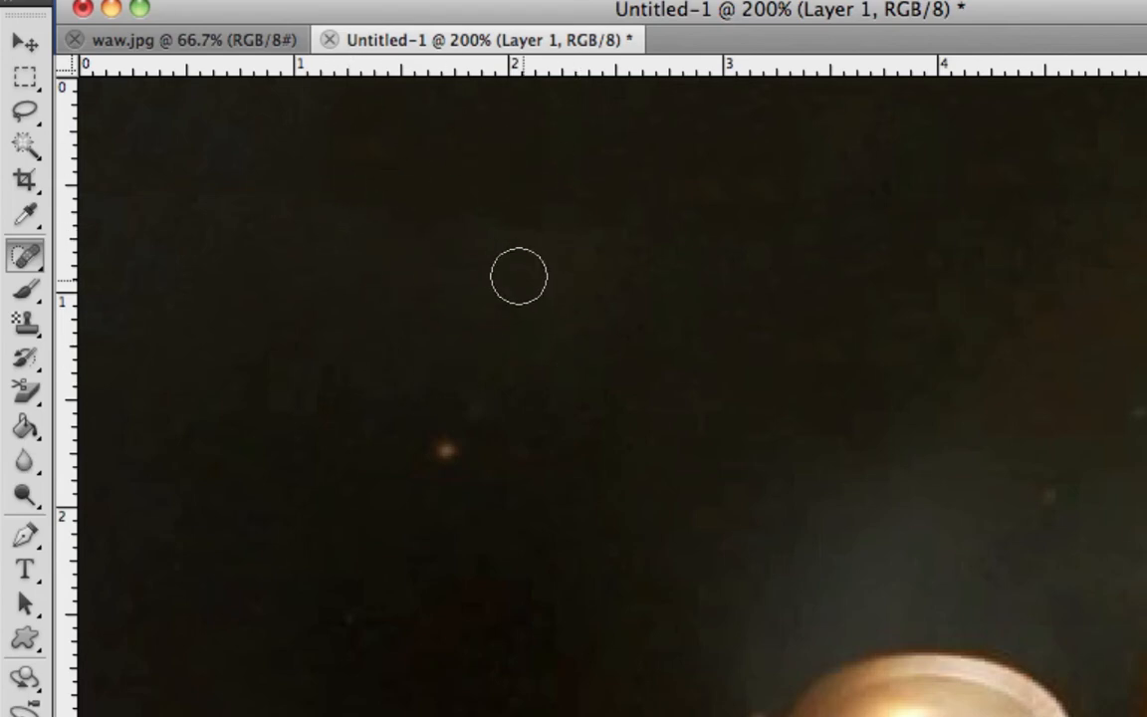
mouse_move(249, 210)
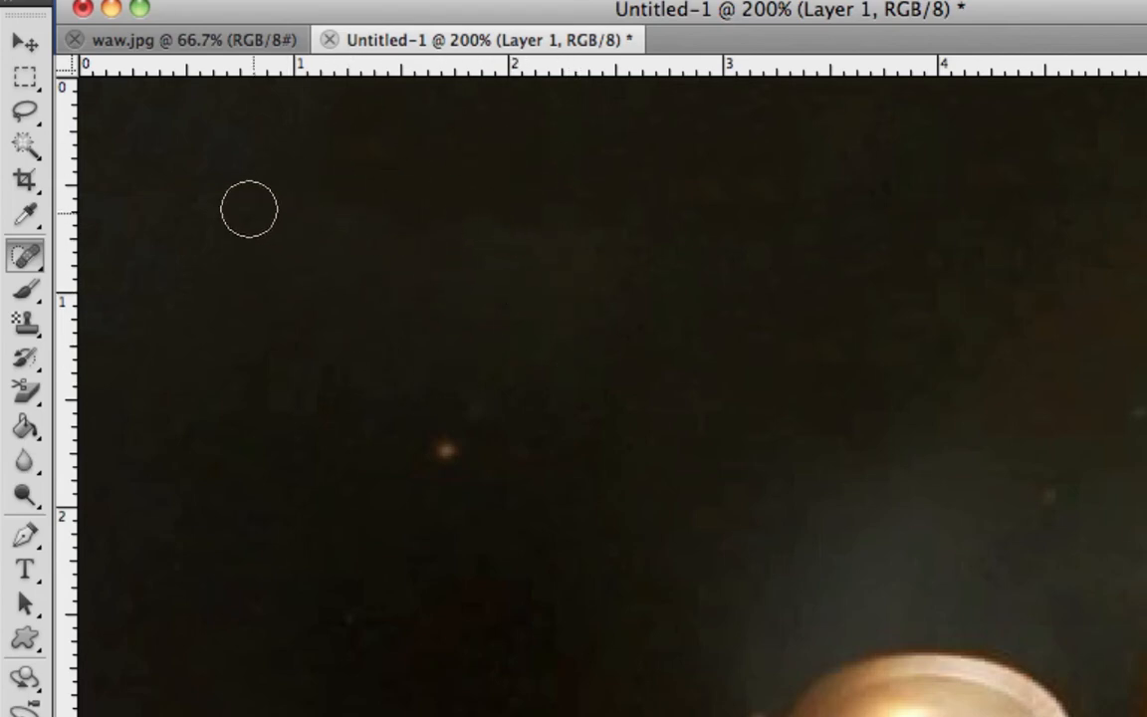
left_click_drag(249, 209, 509, 221)
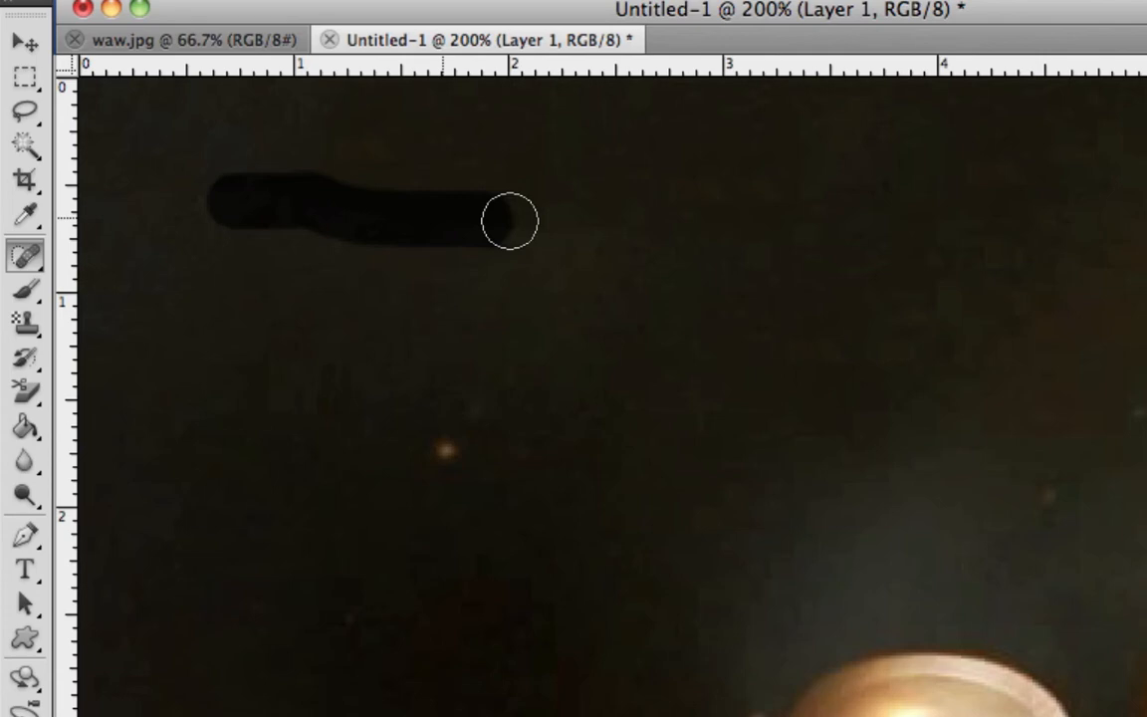
left_click_drag(509, 221, 311, 217)
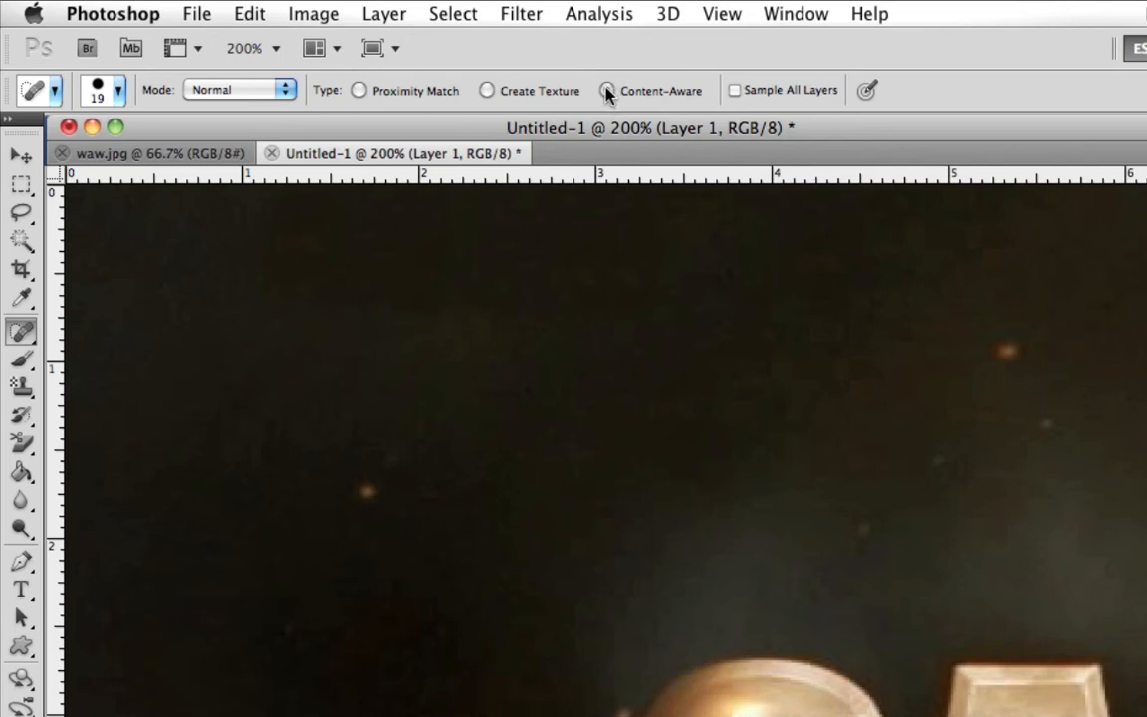
Set the Spot Healing Brush to Content-Aware and heal the upper-middle seam.
left_click(359, 90)
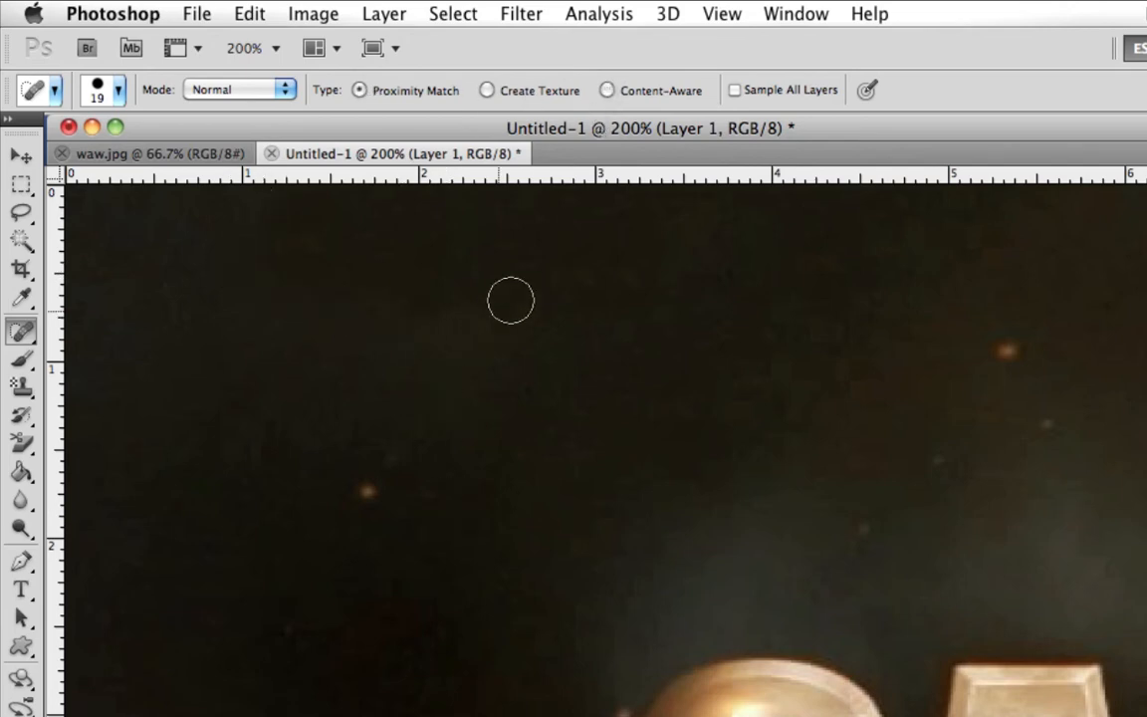
mouse_move(633, 566)
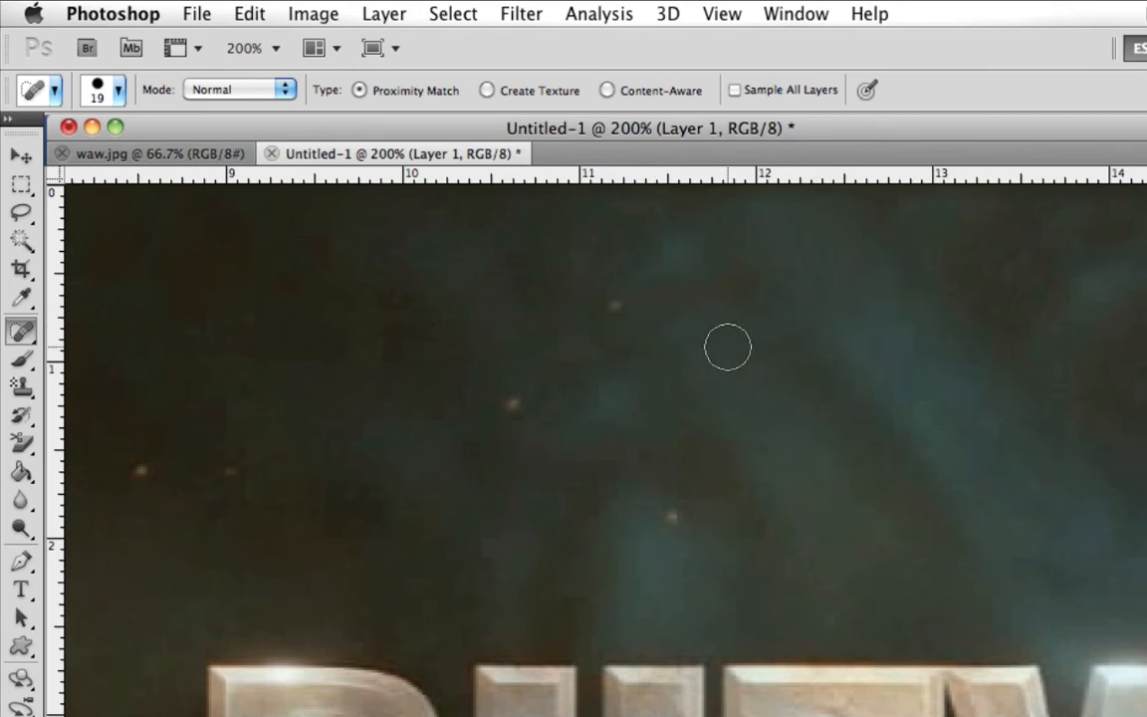
mouse_move(774, 446)
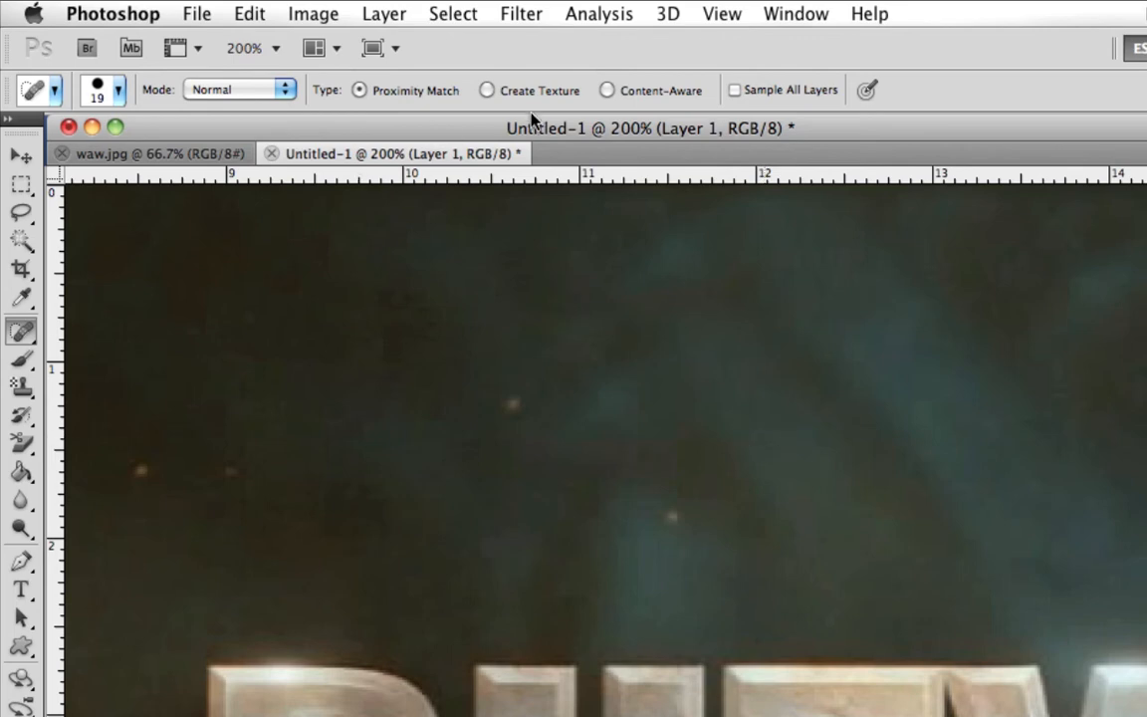
left_click(486, 89)
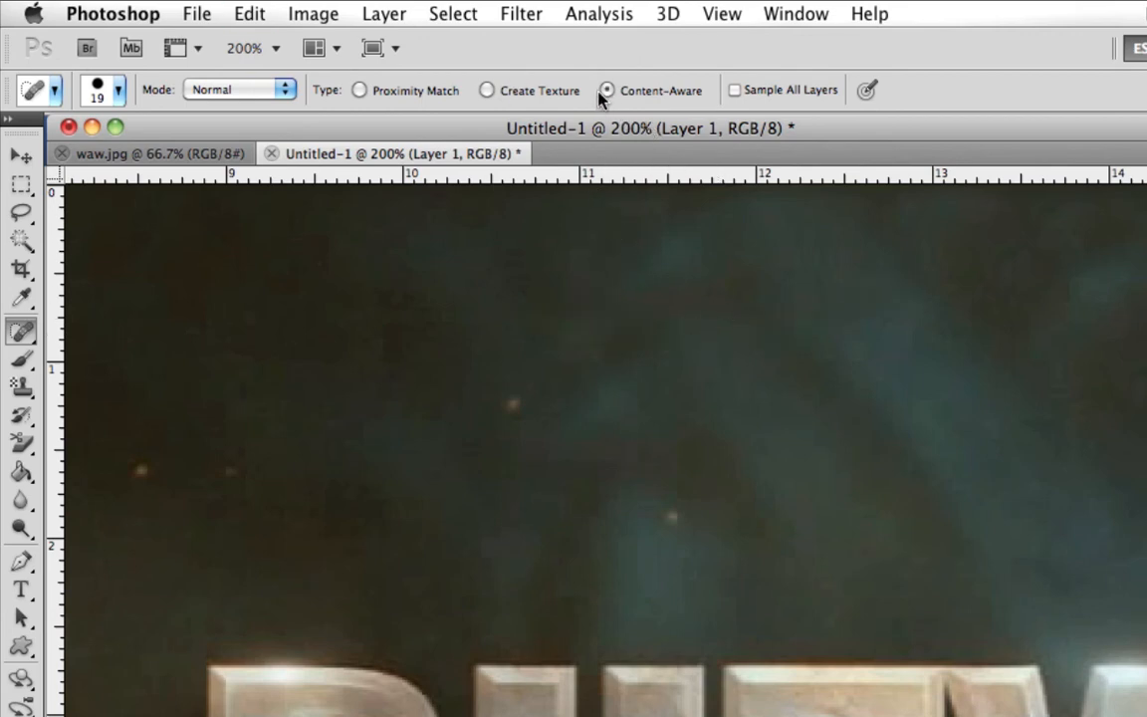
left_click_drag(478, 315, 637, 316)
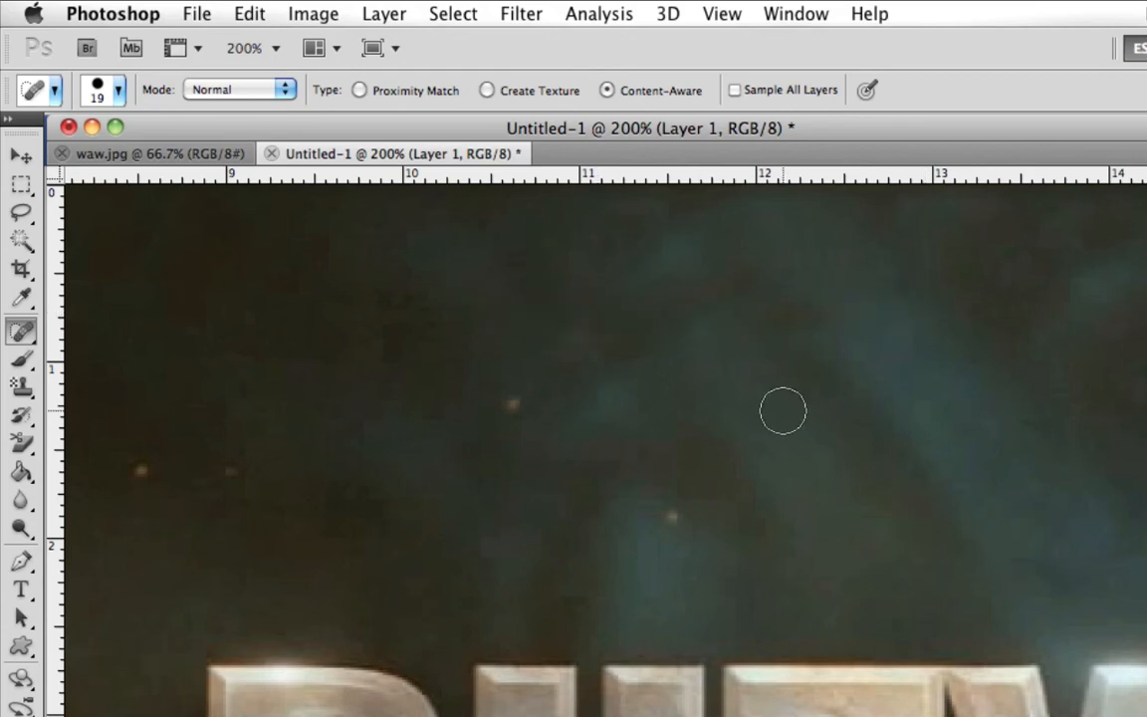
mouse_move(709, 339)
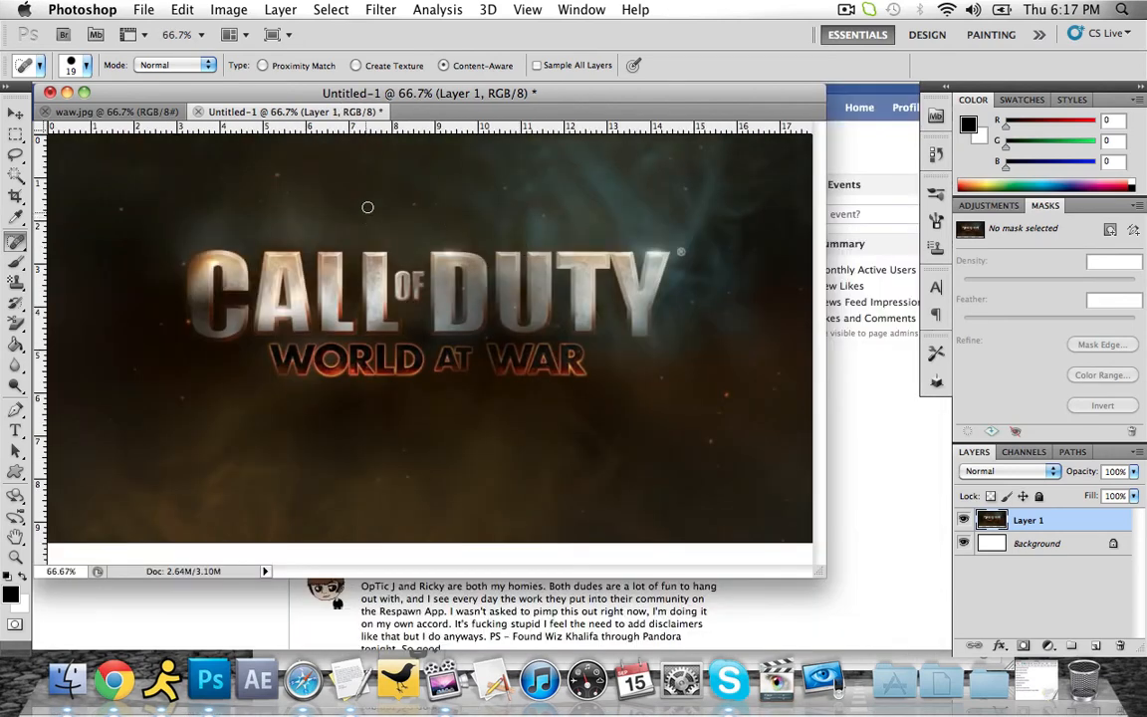
mouse_move(458, 151)
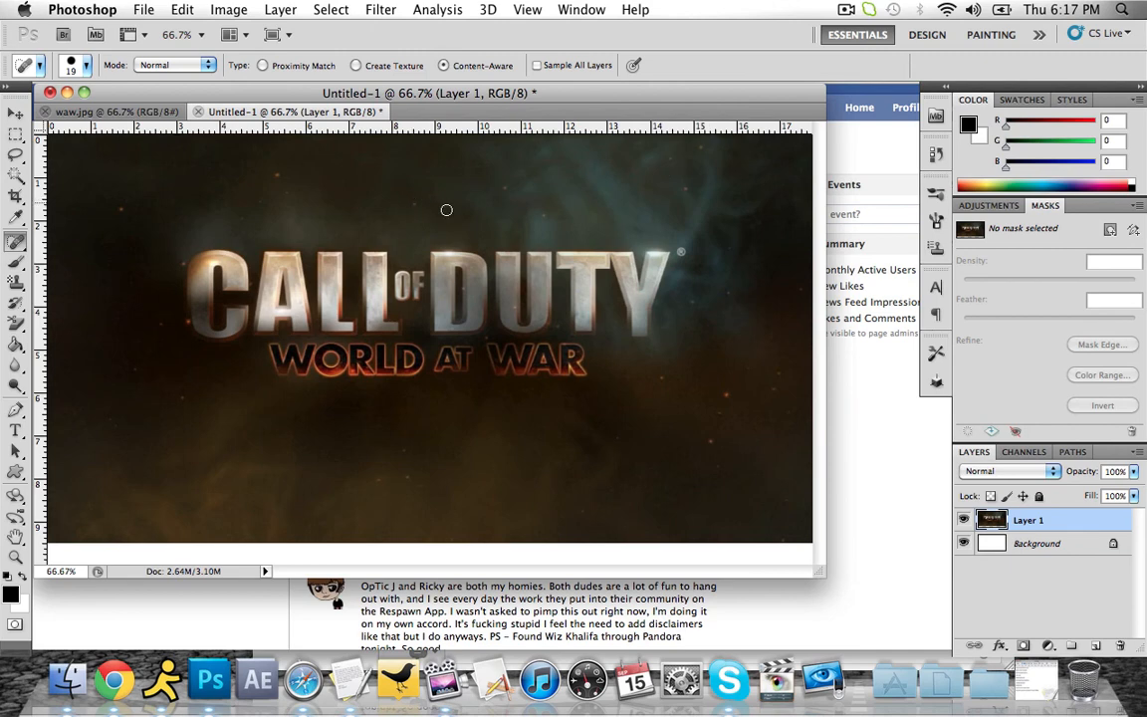
mouse_move(860, 601)
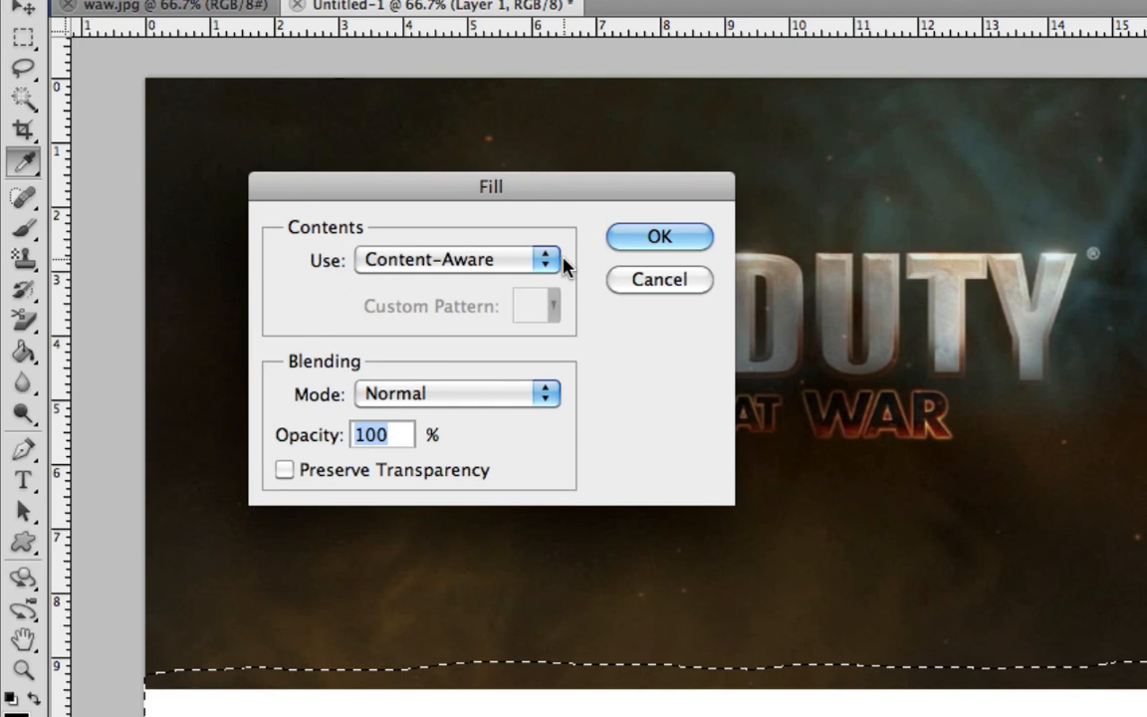
Content-Aware fill the lassoed white gap along the bottom edge.
left_click(657, 237)
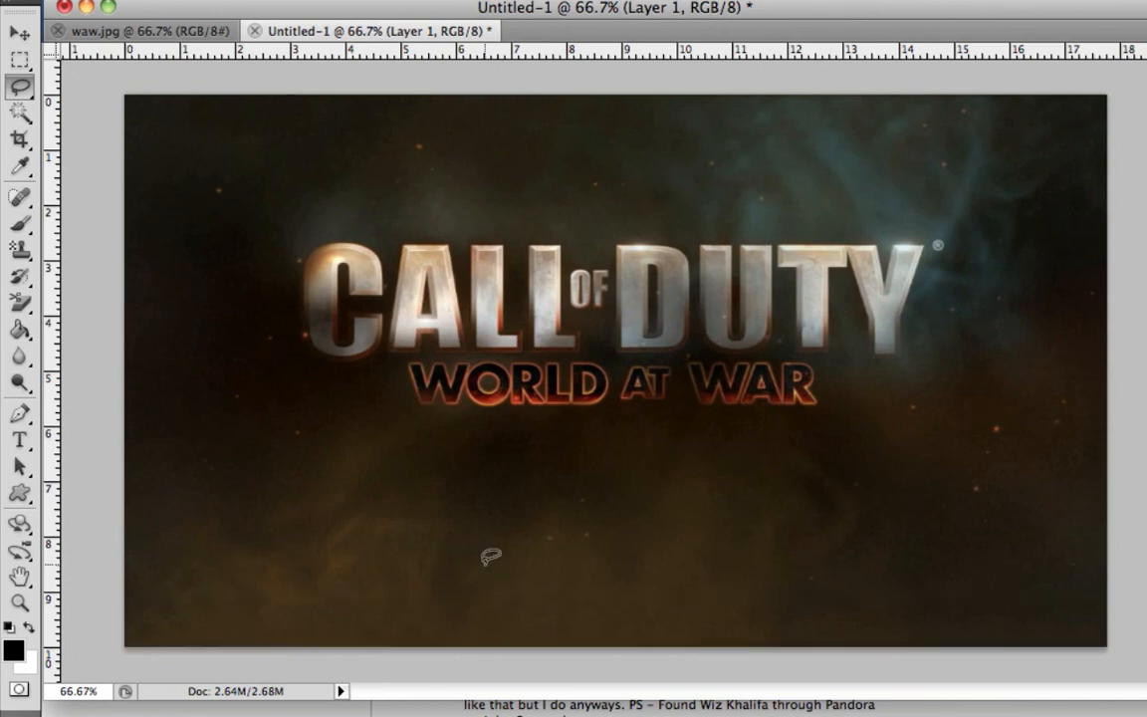
mouse_move(888, 418)
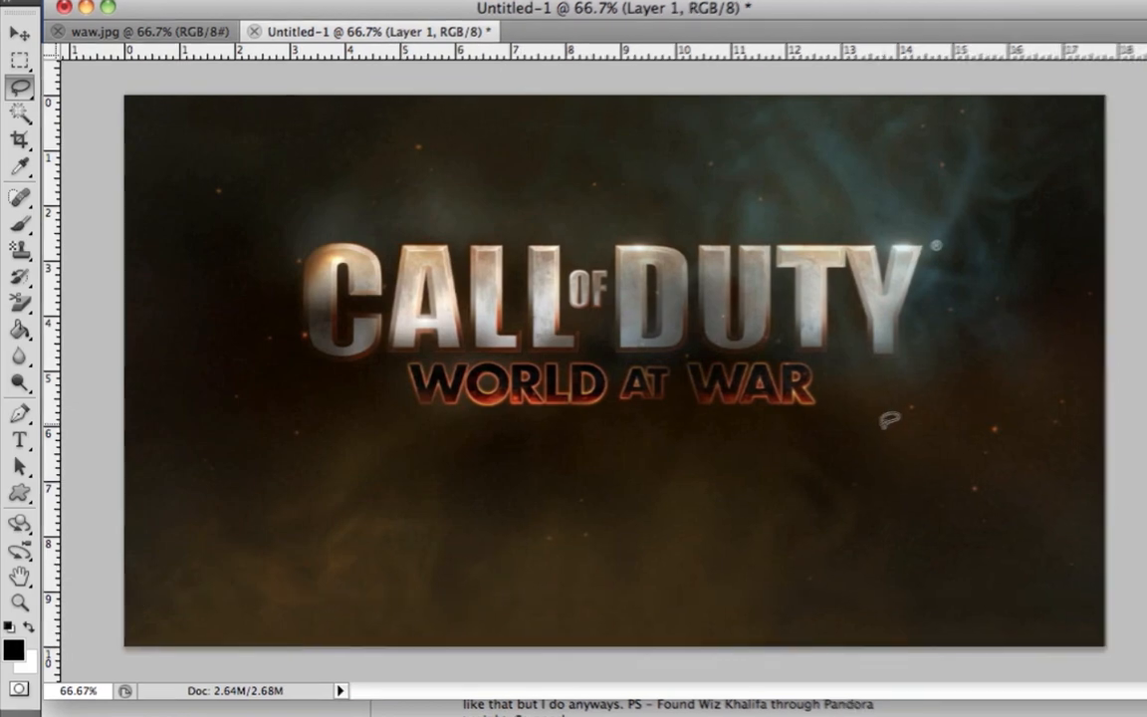